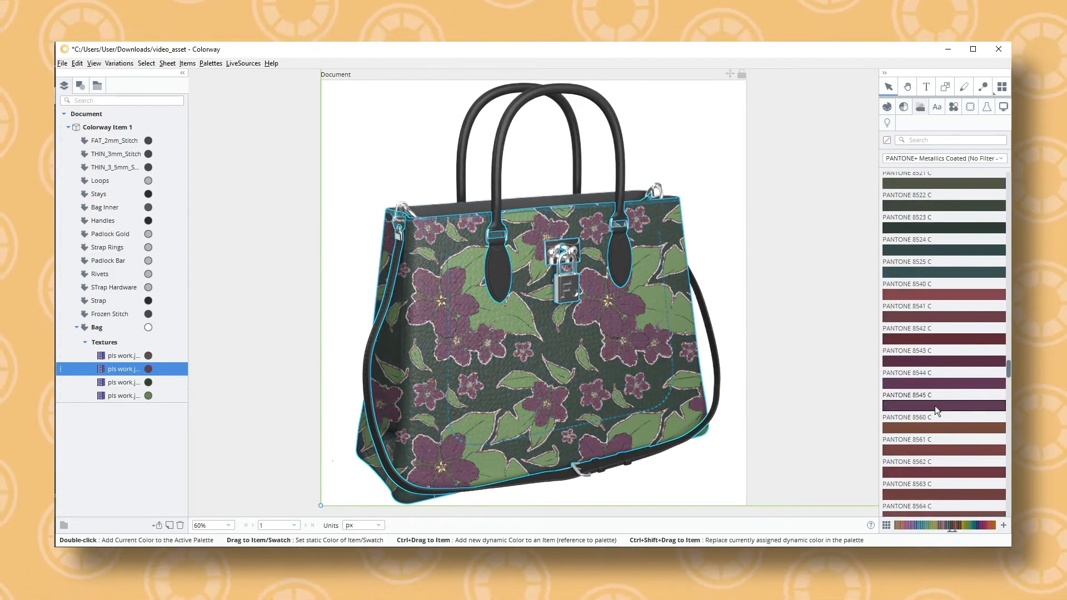
Step: Scroll the part list of the new project's plain black leather handbag
scroll(down, 3)
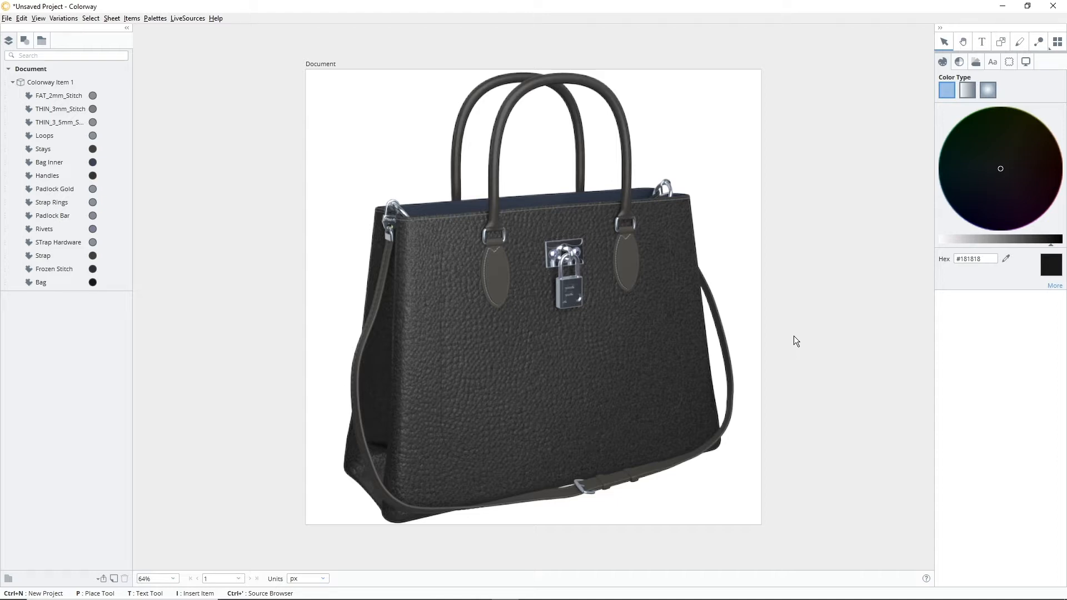
Step: Add a texture layer to the Bag part using the grey knit image CWM-0000001.jpg
click(41, 282)
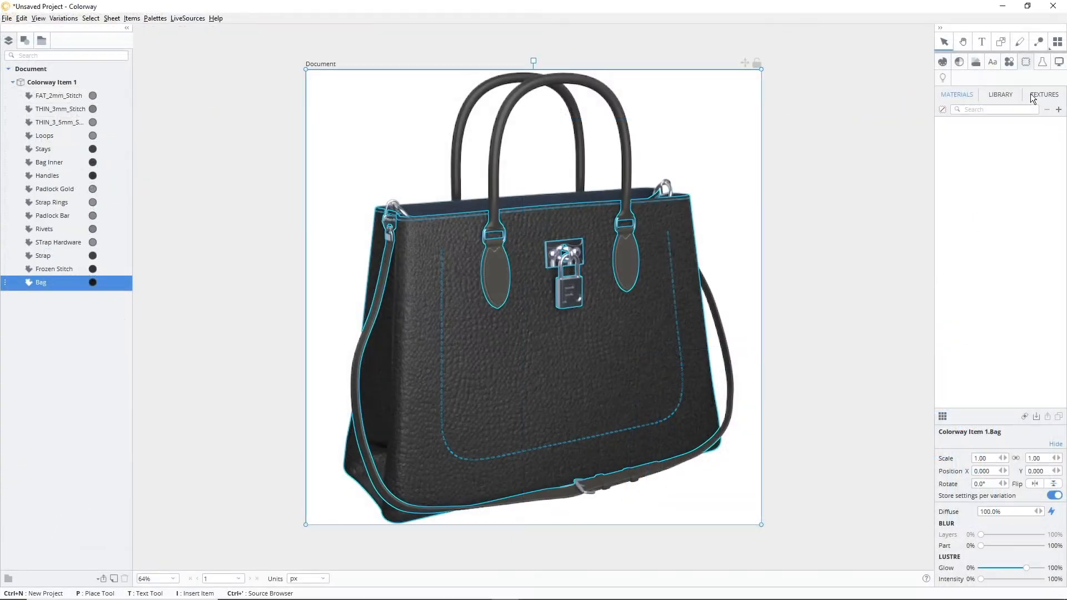
click(1044, 94)
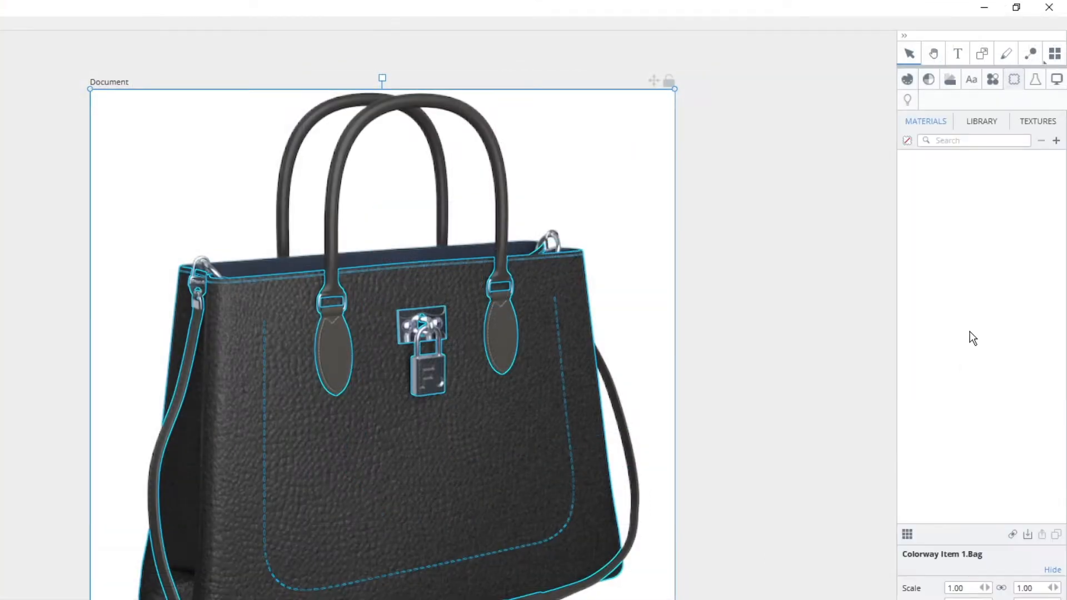
click(1037, 122)
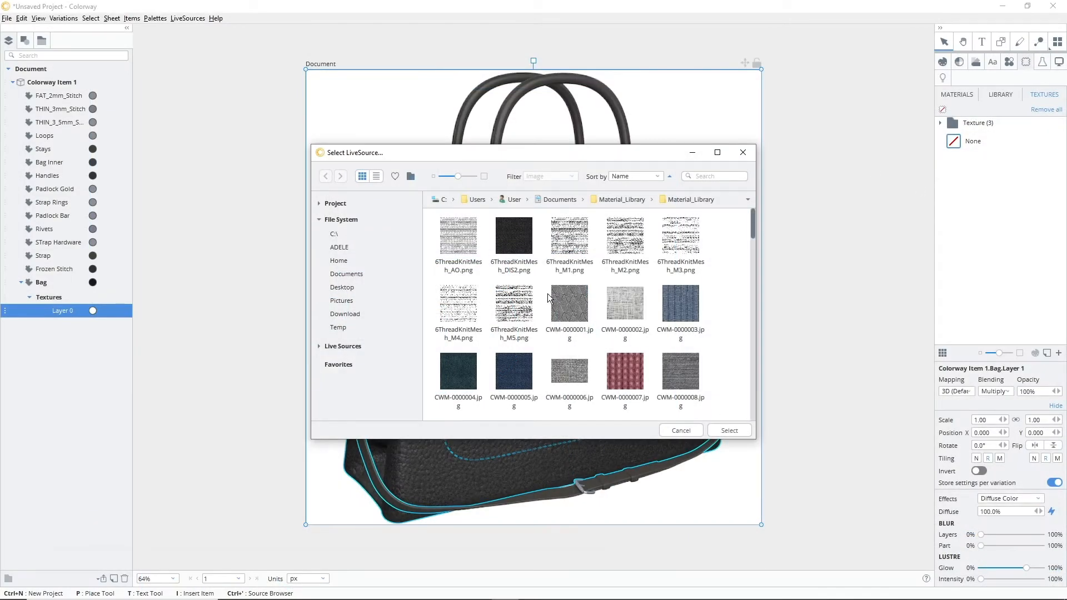
click(569, 307)
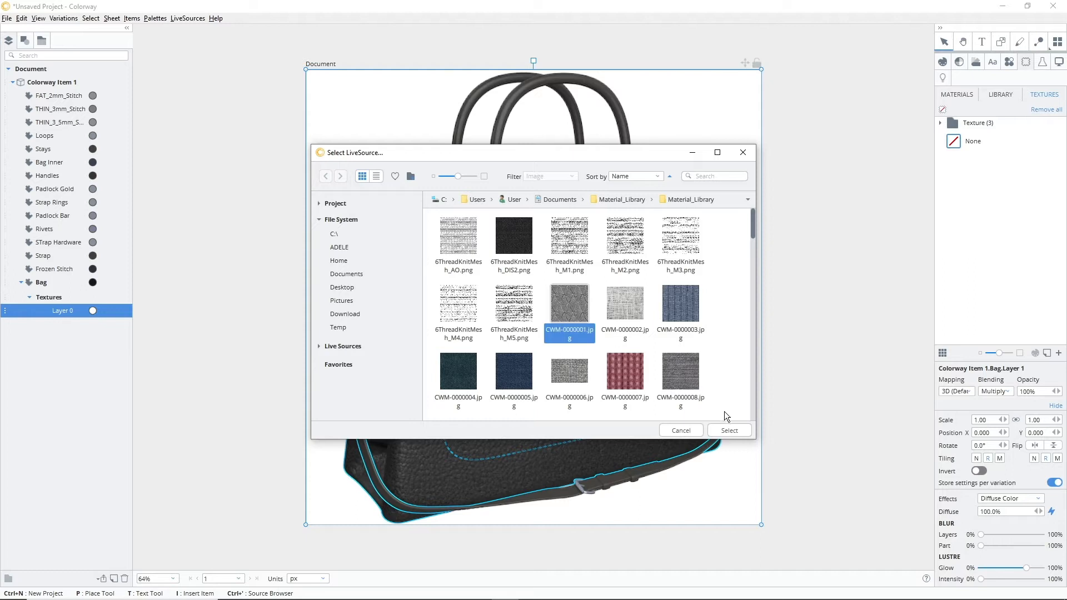
click(728, 430)
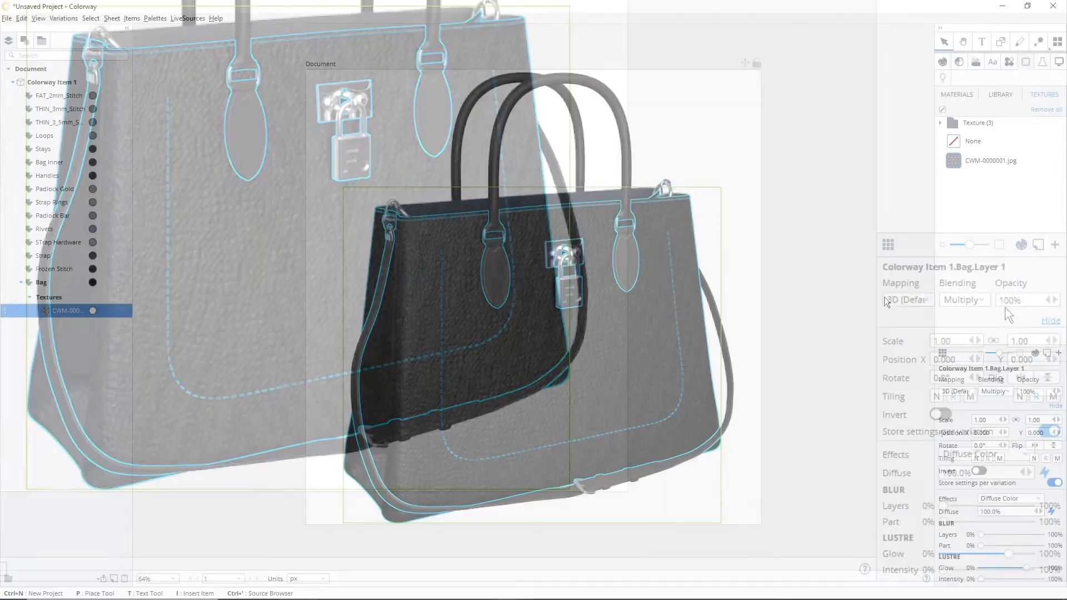
Step: Set the knit texture's blending to Normal and shrink its scale to about 0.09
click(963, 300)
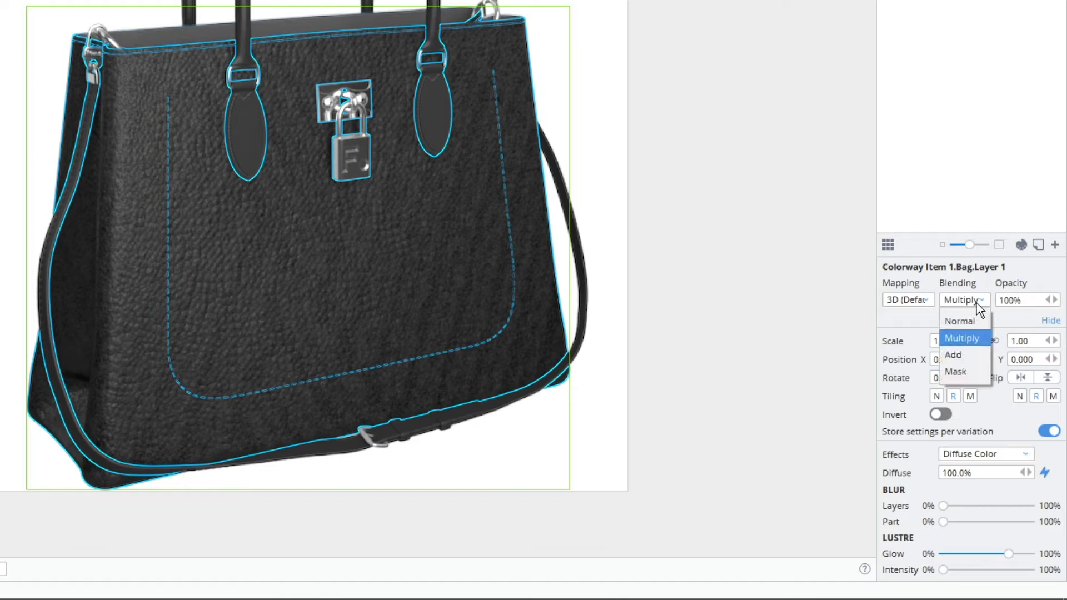
click(959, 321)
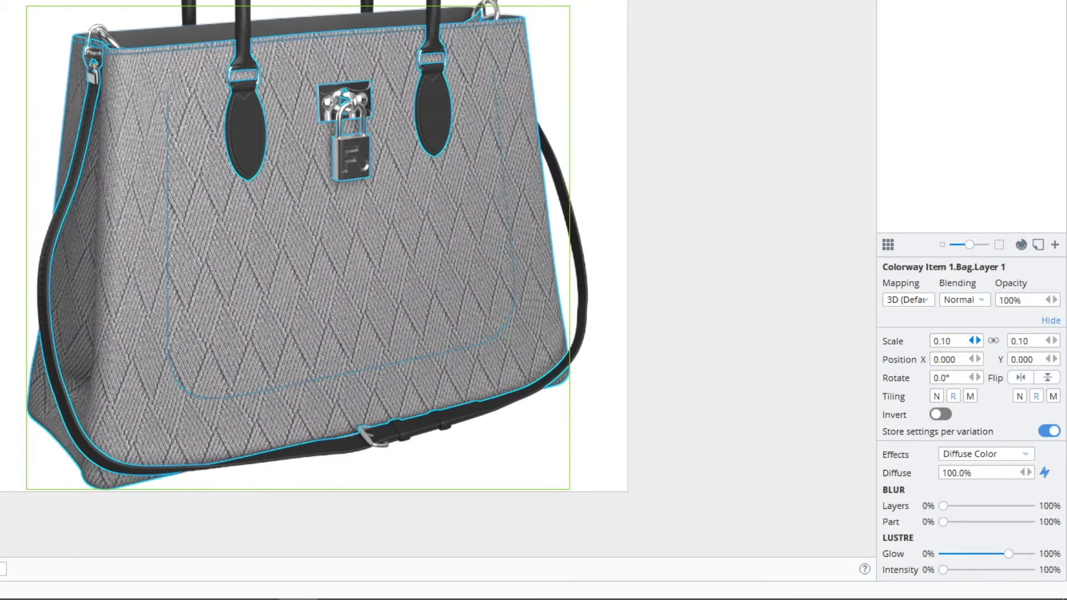
click(976, 340)
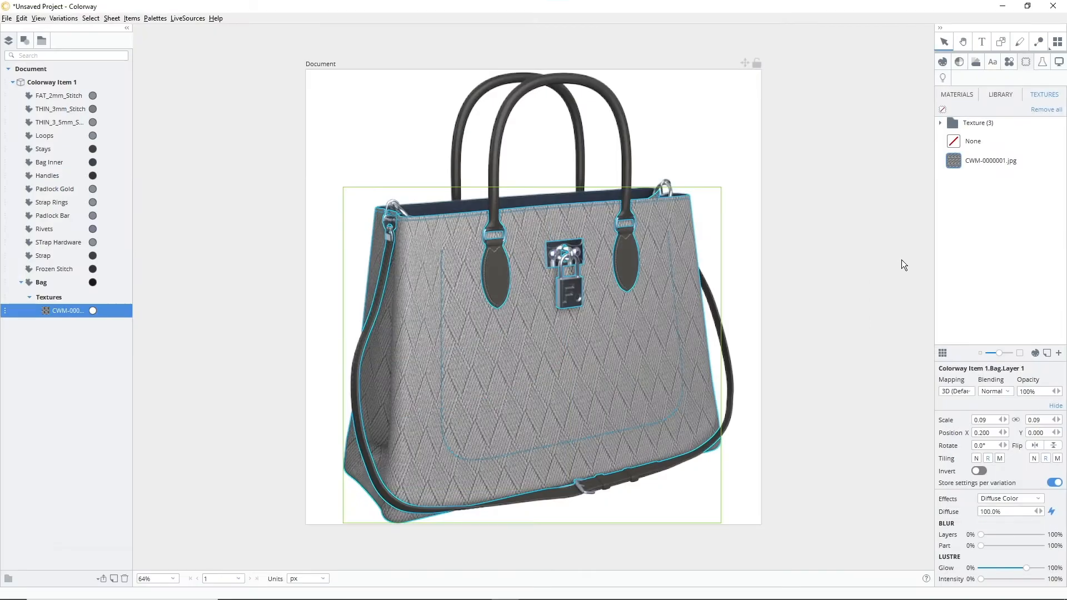
click(999, 78)
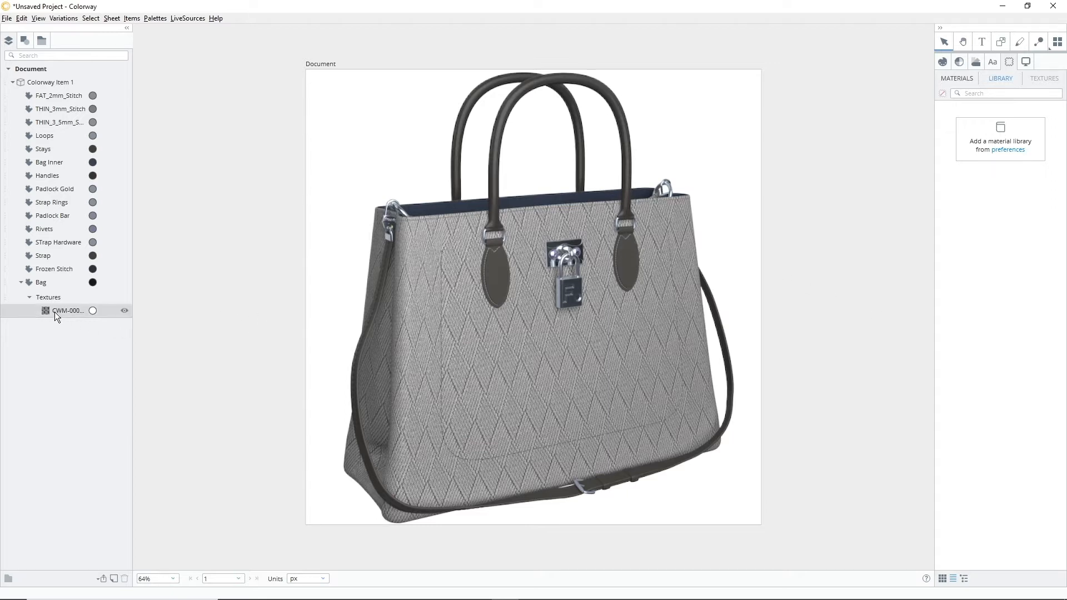
Step: Tint the Bag's knit texture layer warm brown #BE9983
click(67, 310)
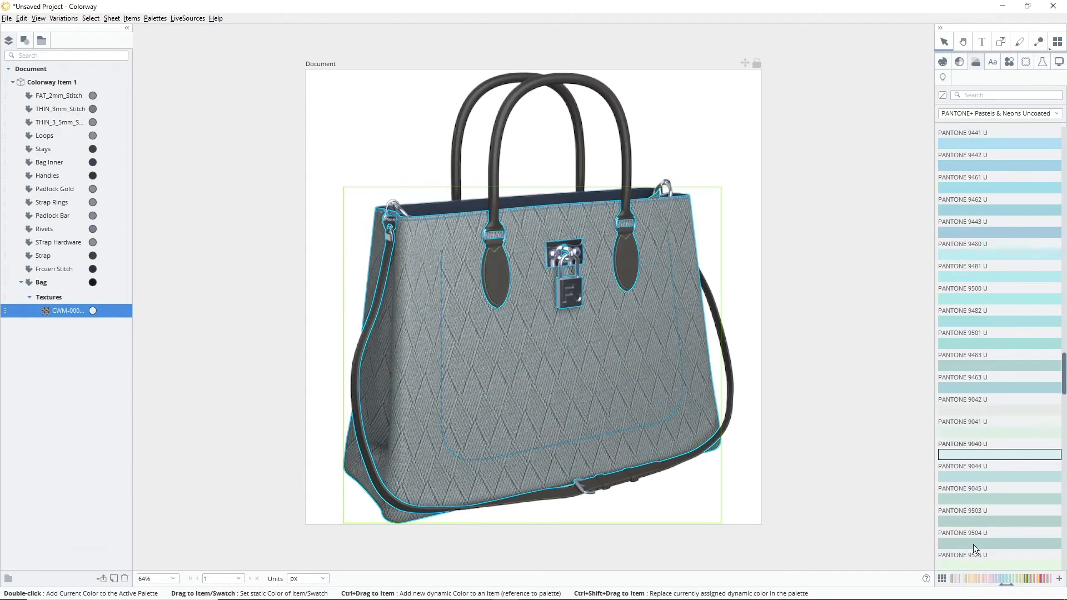
scroll(up, 3)
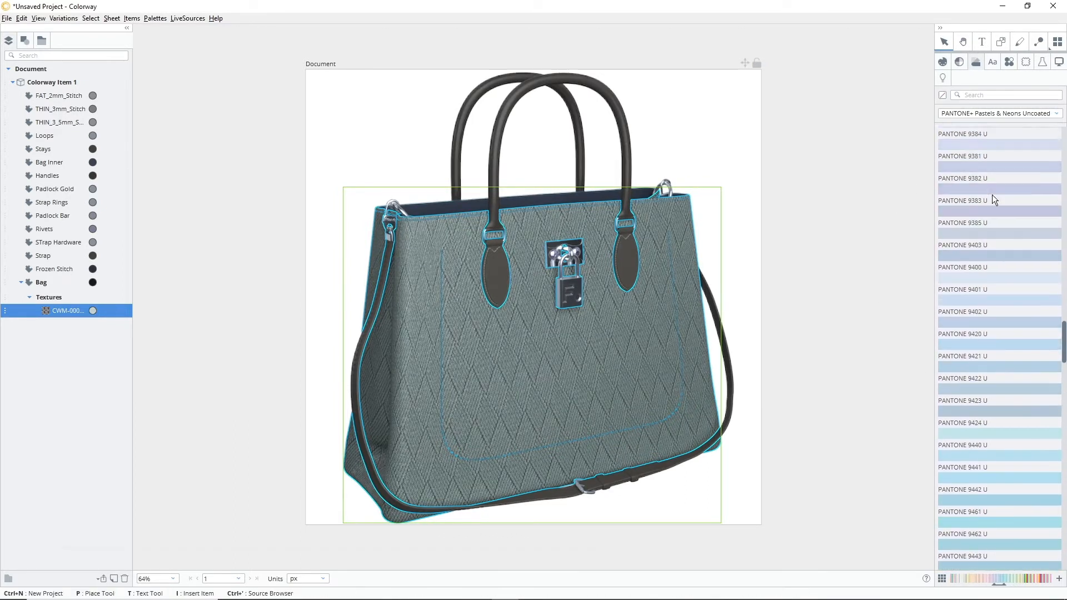
scroll(up, 3)
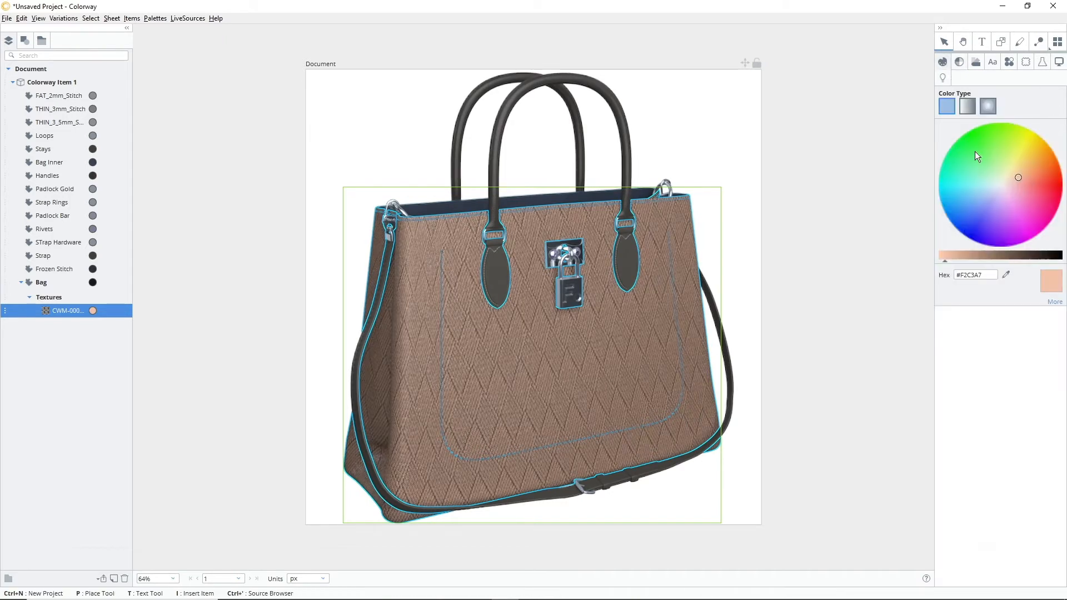
click(969, 255)
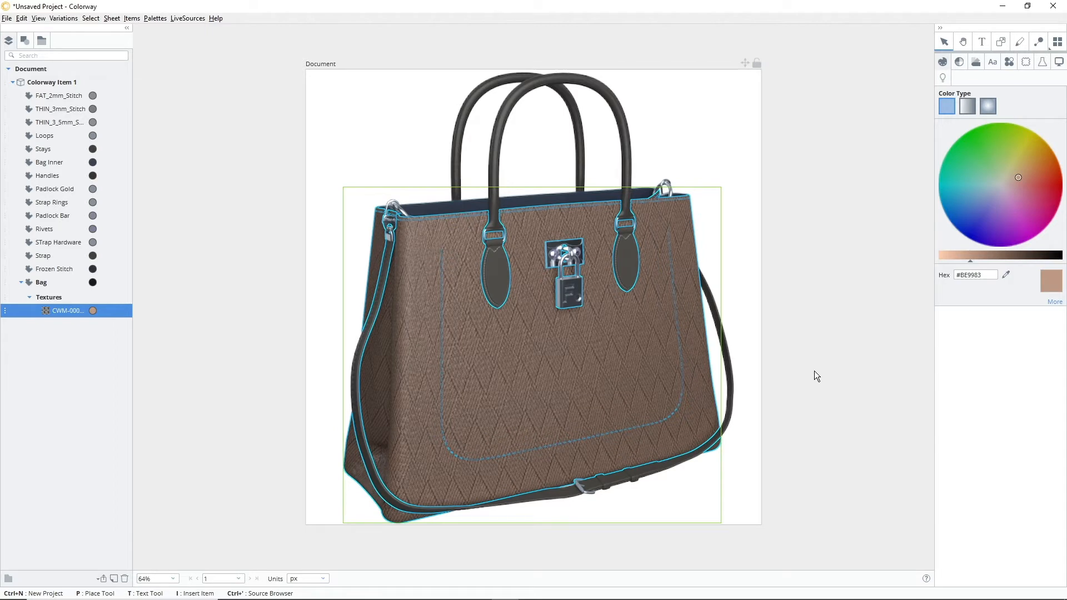
mouse_move(113, 126)
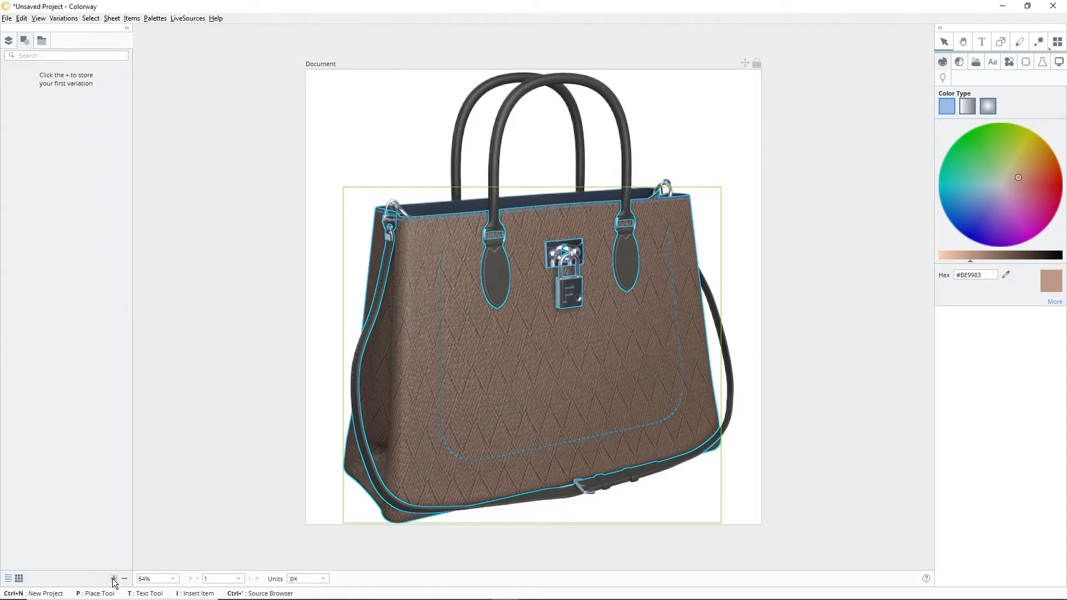
Step: Store the brown knit look as a new variation
click(113, 579)
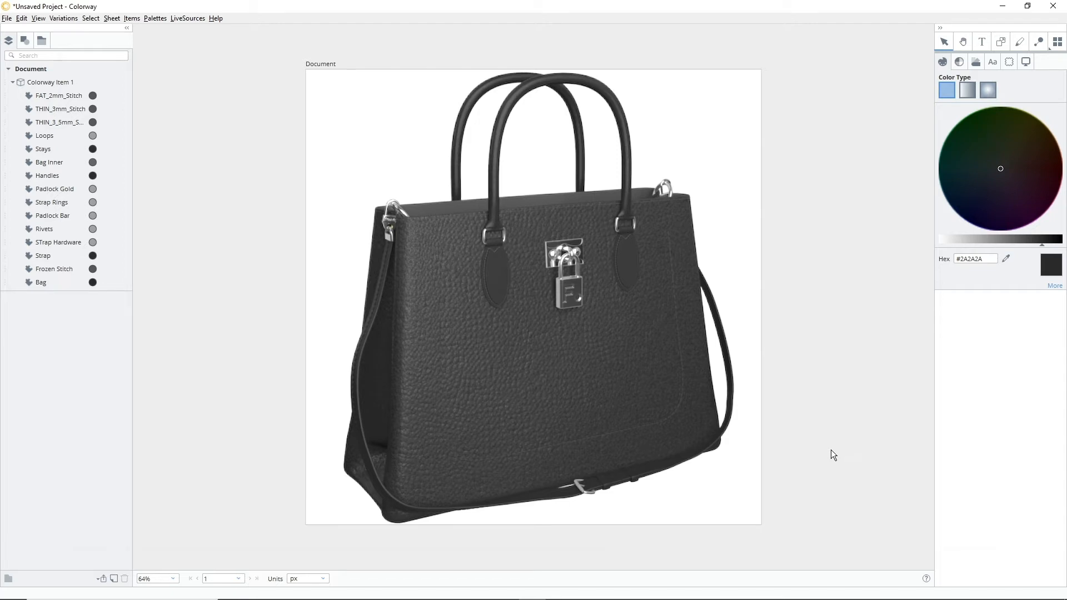
Step: Apply the floral colorway_pattern.jpg texture to the Bag with 2D screen-space mapping
click(40, 281)
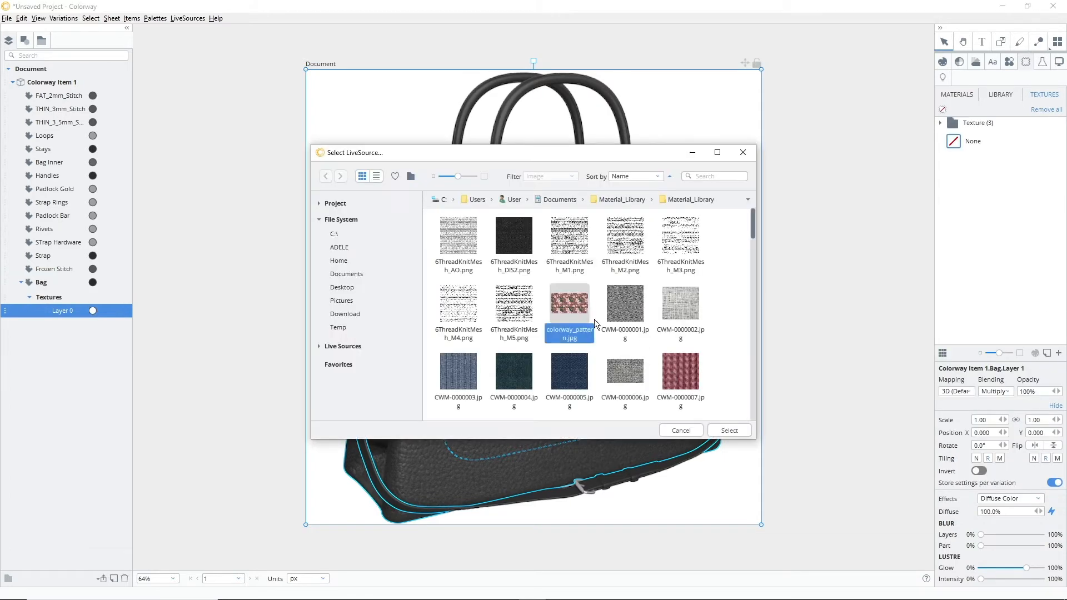
click(994, 391)
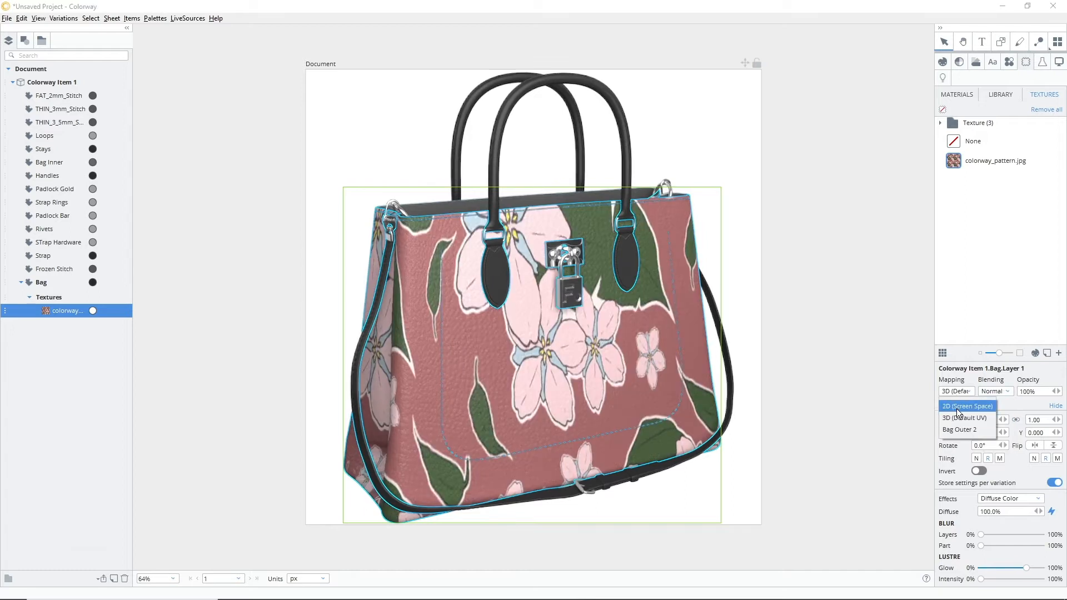
click(964, 406)
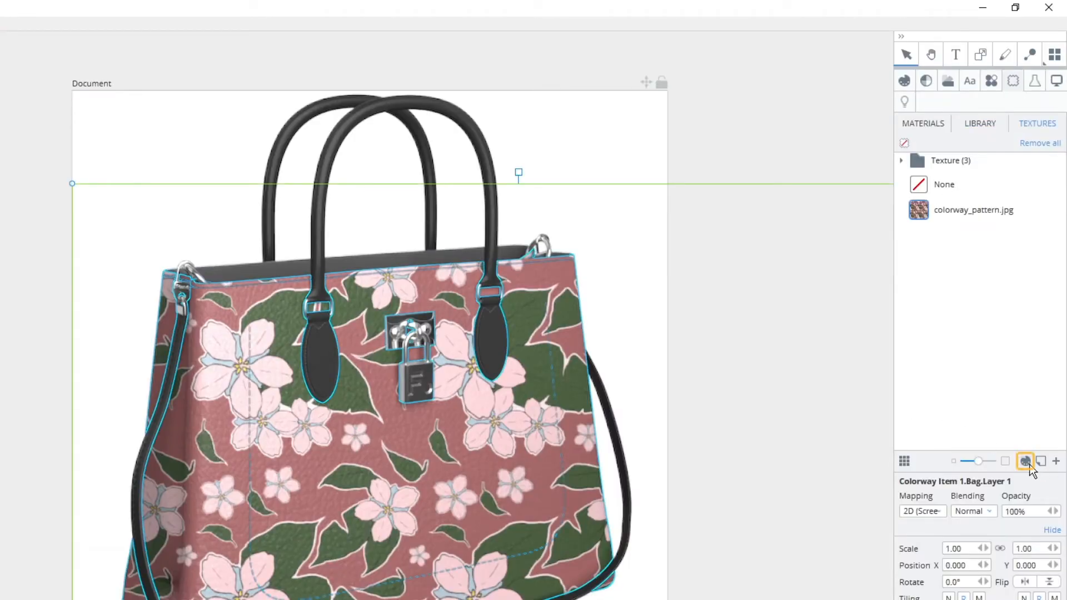
Step: Open the Subdivide Texture tool for the floral texture
click(1024, 461)
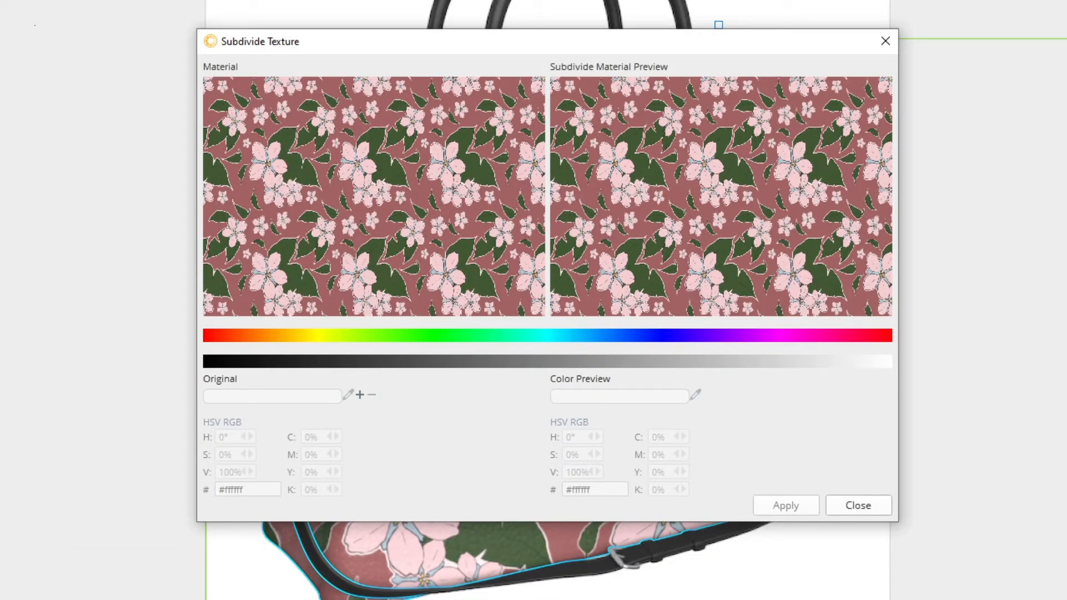
mouse_move(513, 457)
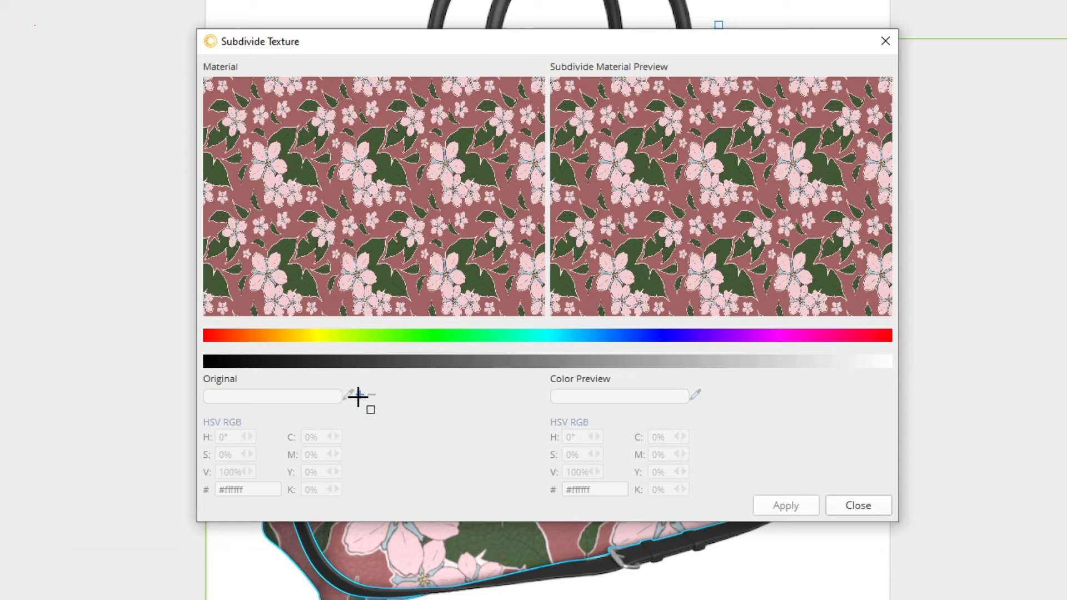
mouse_move(449, 393)
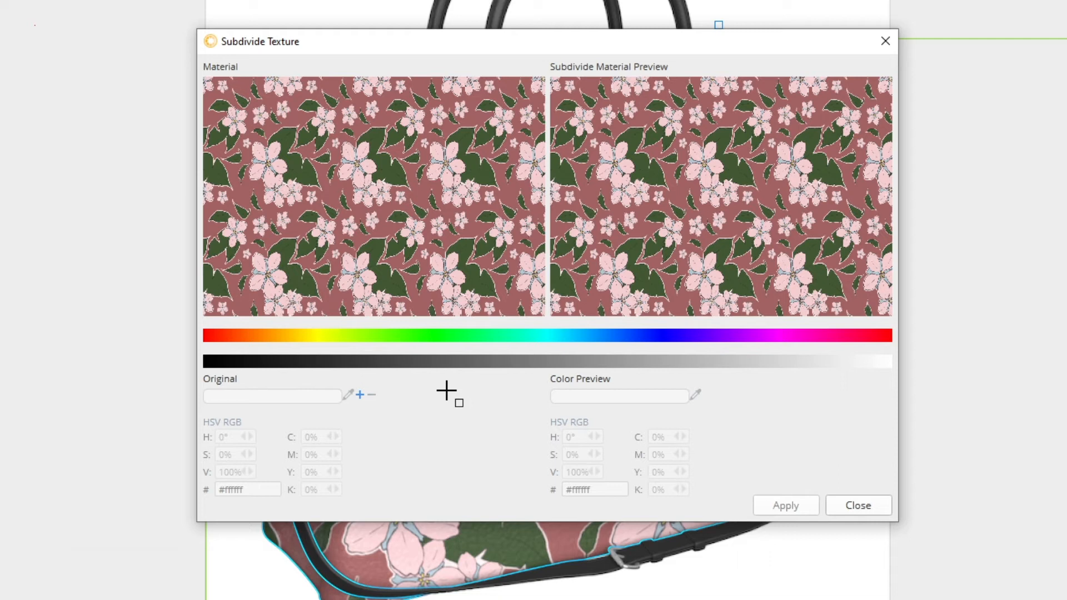
mouse_move(440, 446)
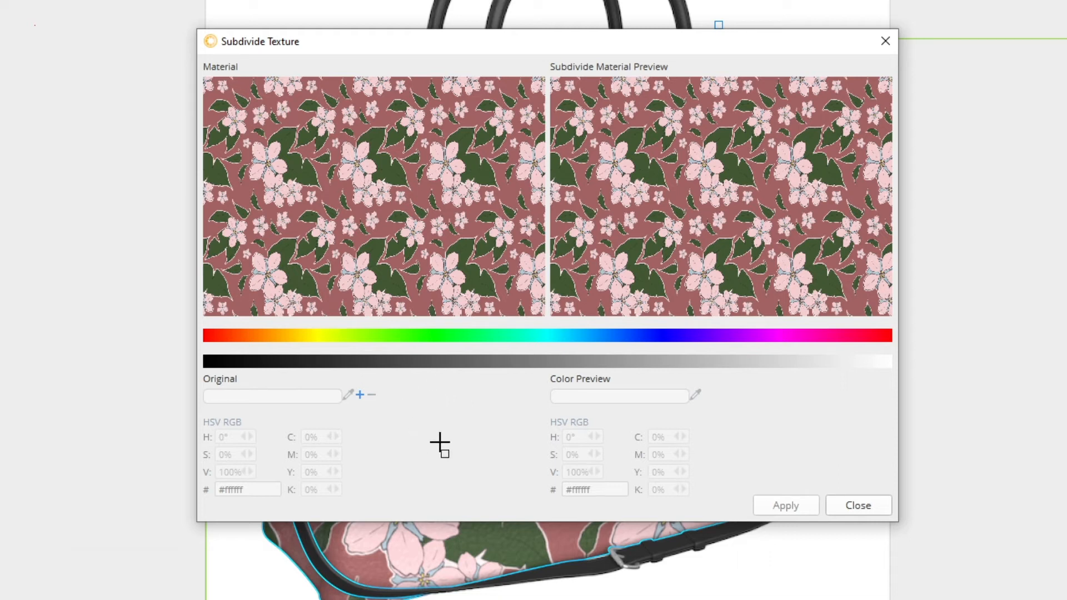
mouse_move(449, 400)
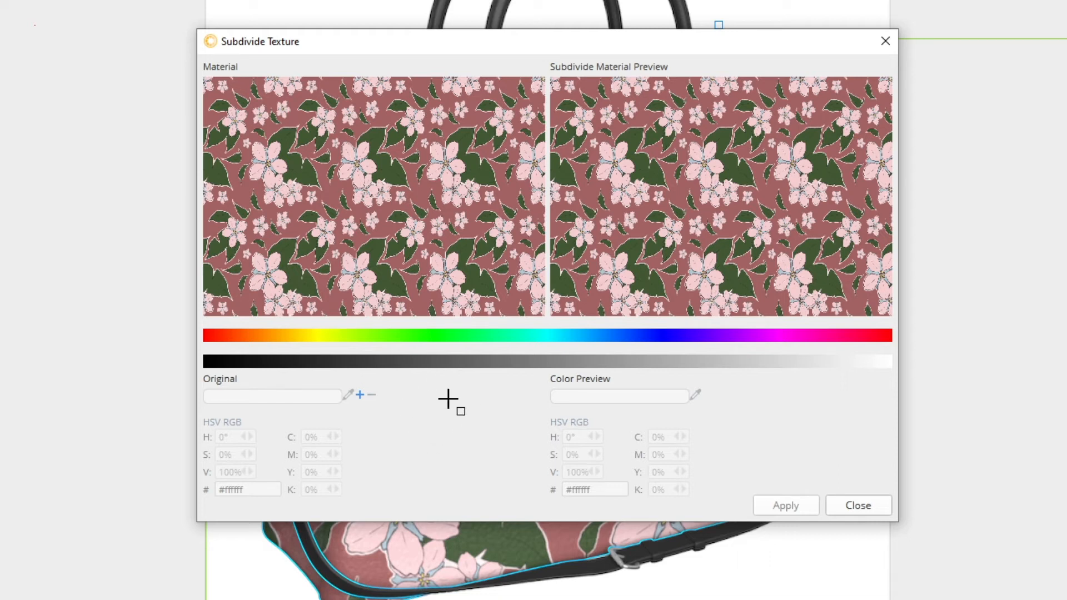
mouse_move(422, 191)
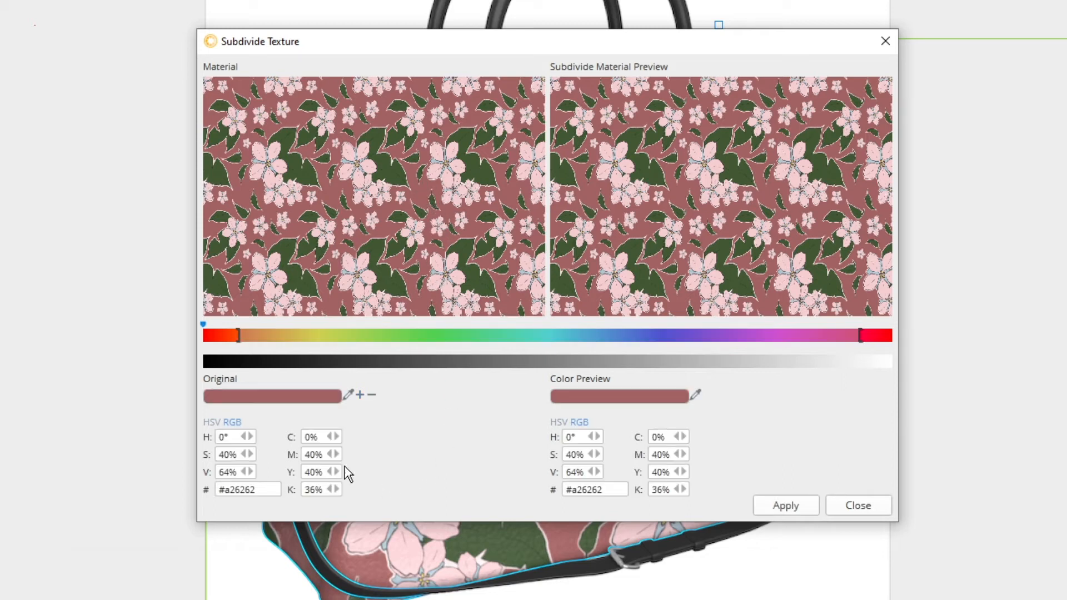
mouse_move(315, 427)
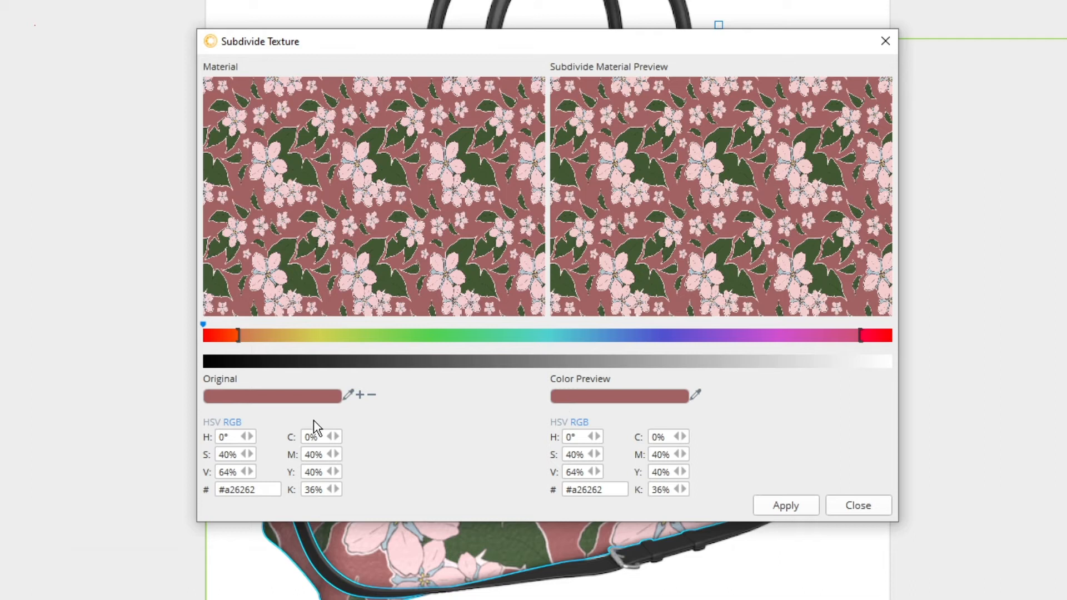
mouse_move(490, 456)
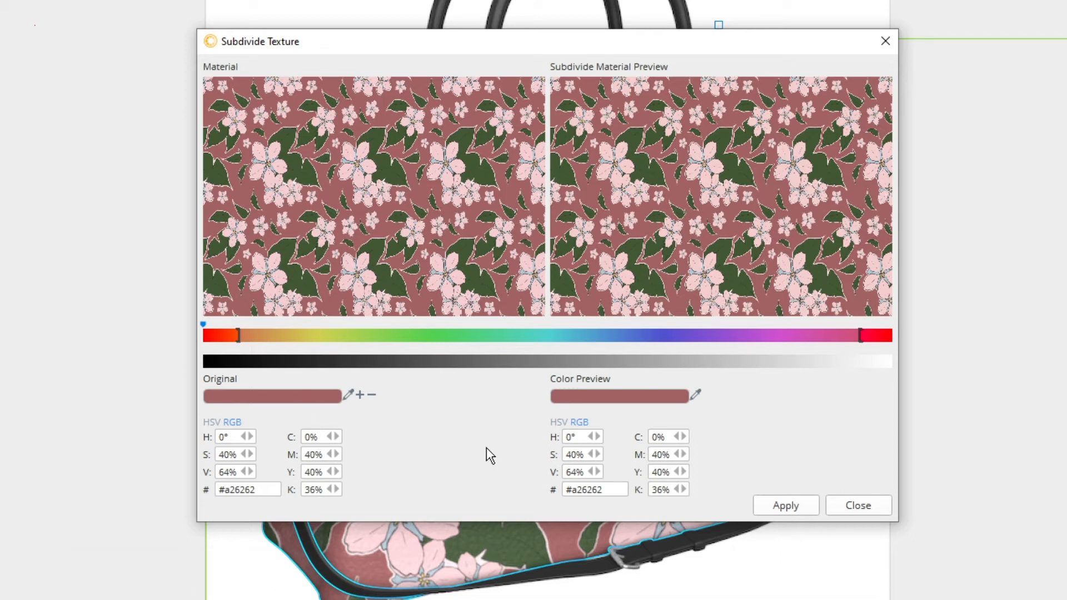
mouse_move(481, 455)
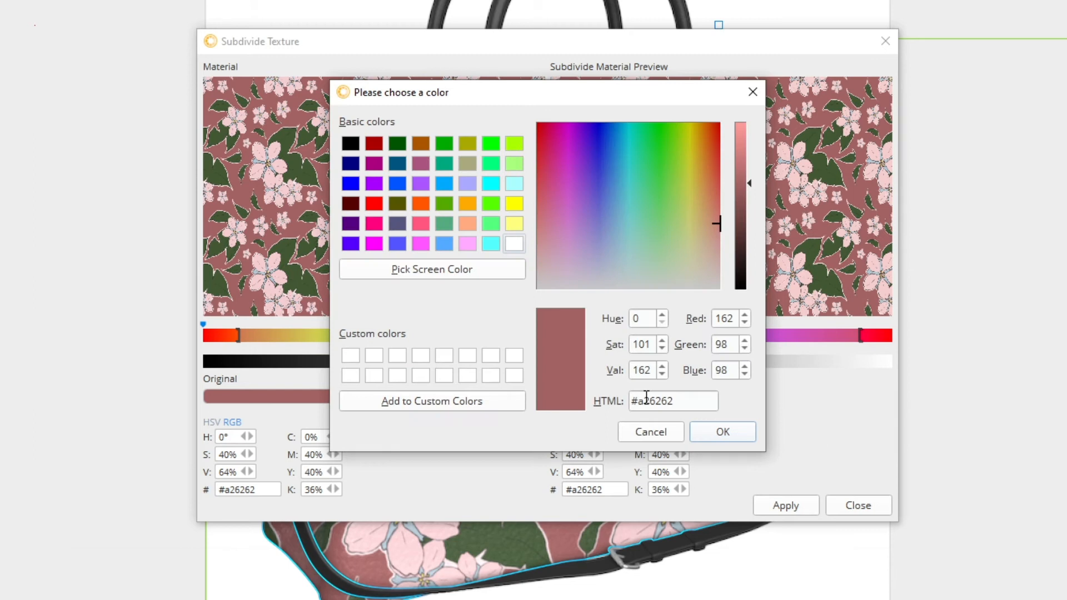
mouse_move(491, 255)
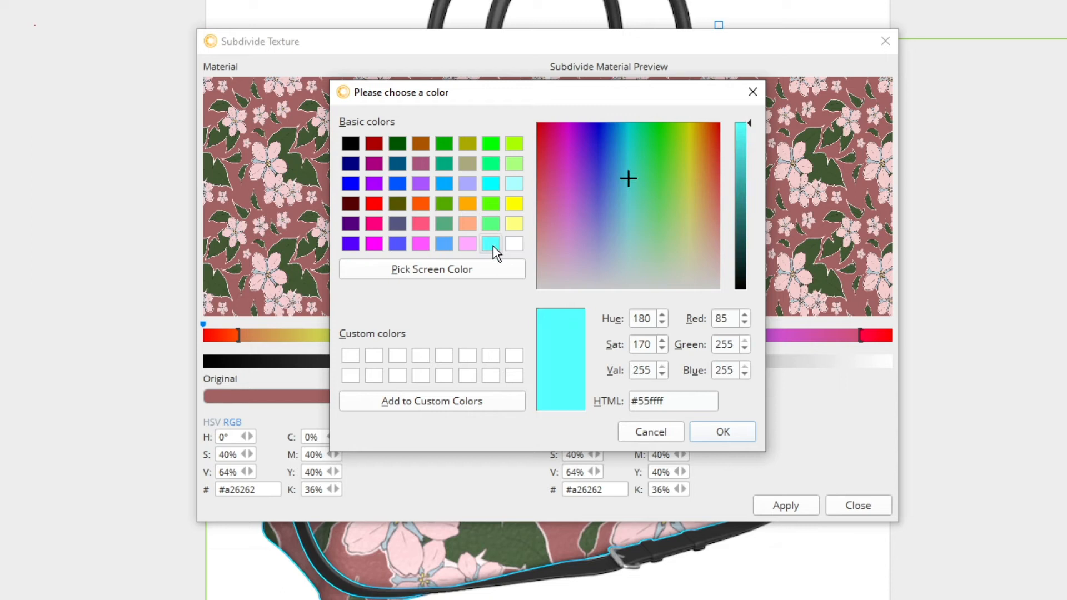
Step: Confirm cyan #55ffff as the replacement for the red background colour
click(722, 431)
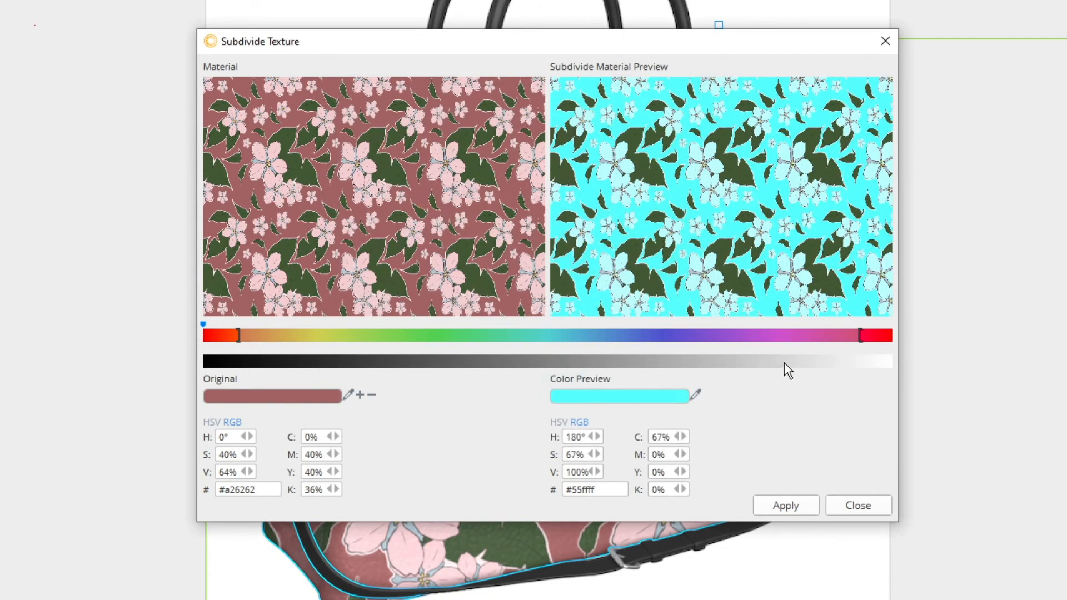
mouse_move(807, 421)
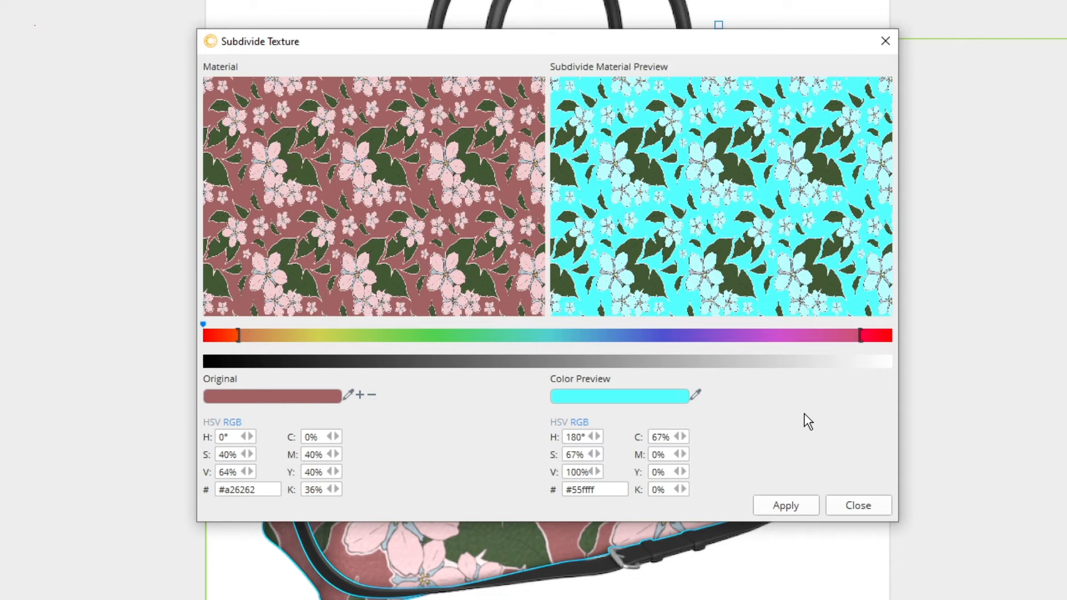
mouse_move(857, 381)
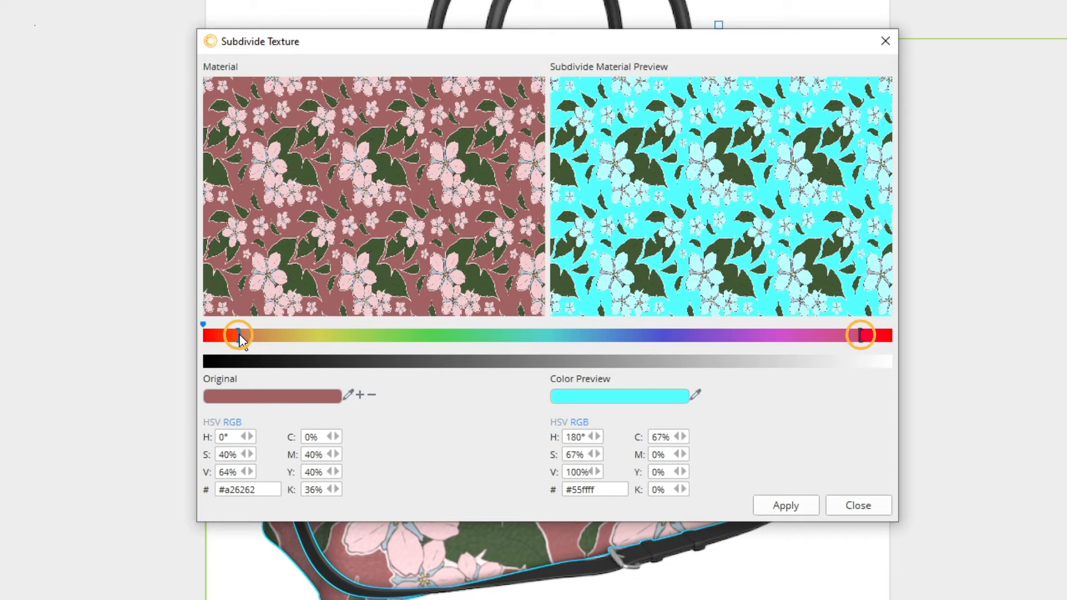
mouse_move(861, 340)
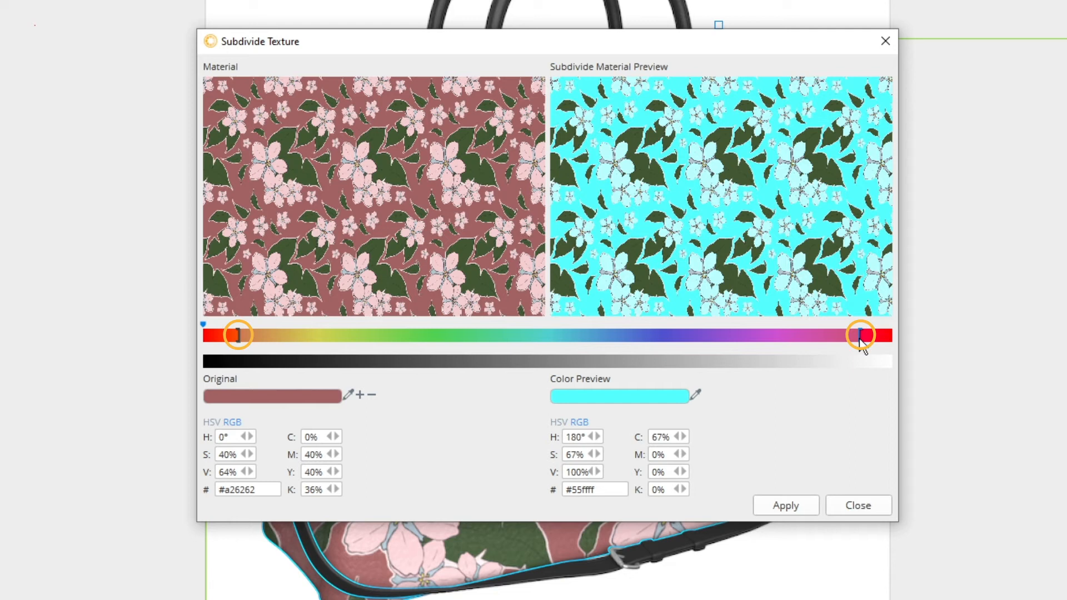
mouse_move(833, 425)
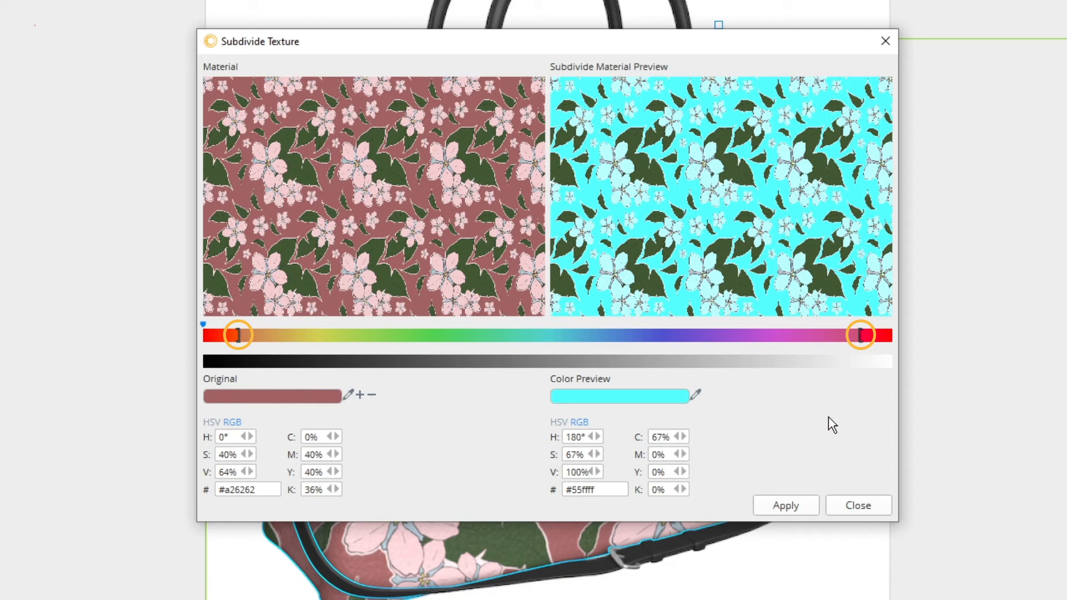
mouse_move(829, 422)
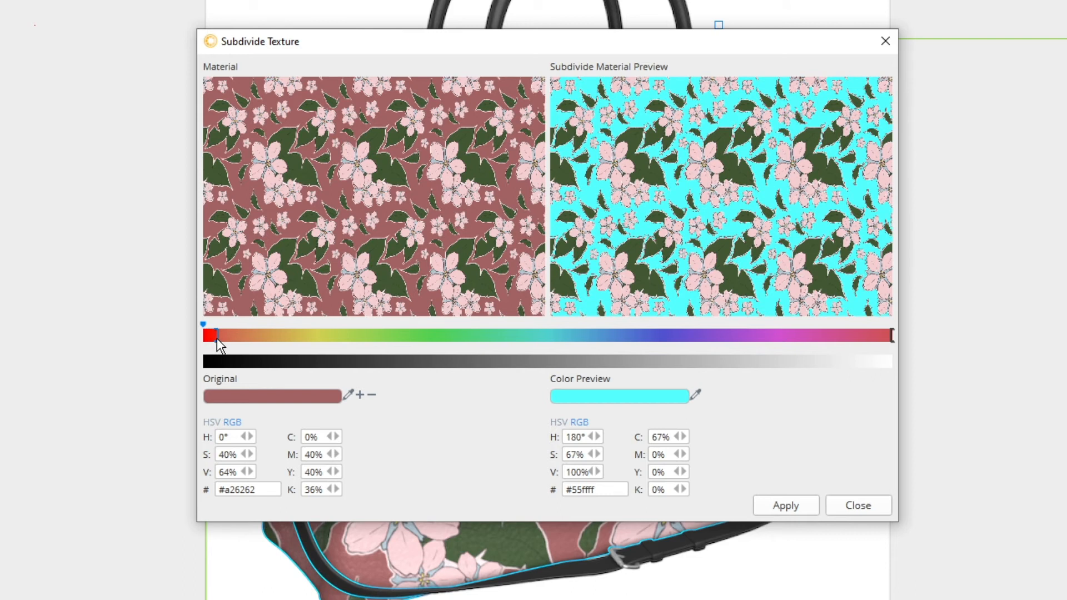
mouse_move(846, 401)
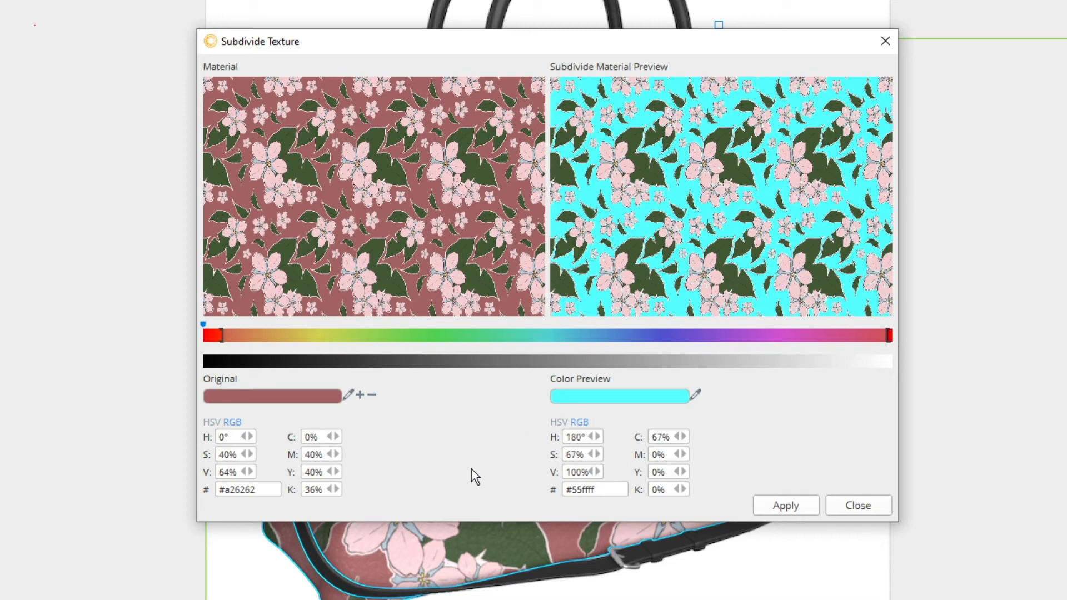
mouse_move(382, 460)
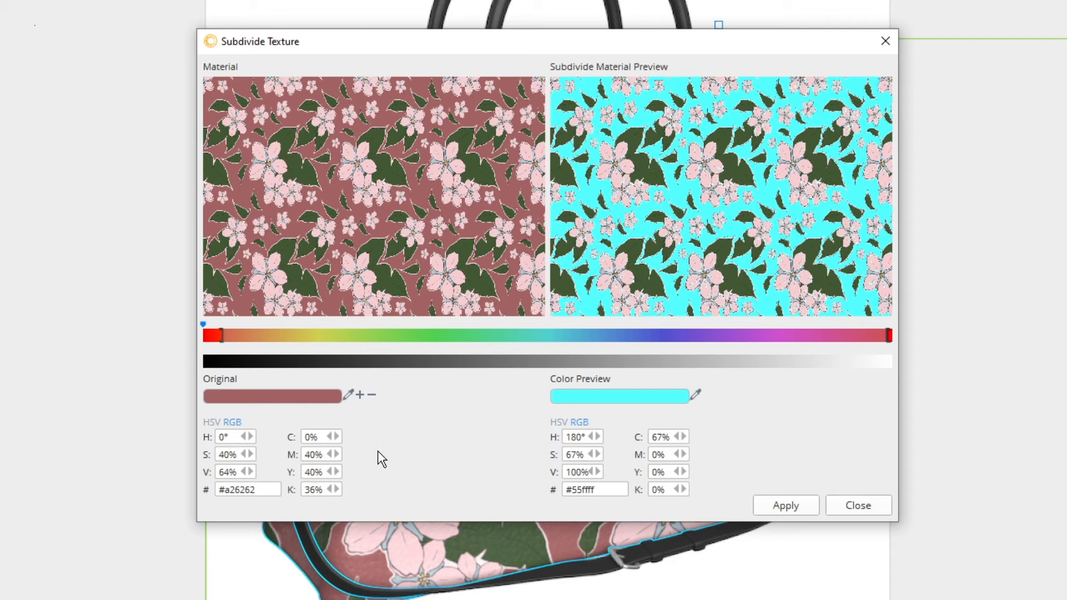
mouse_move(378, 449)
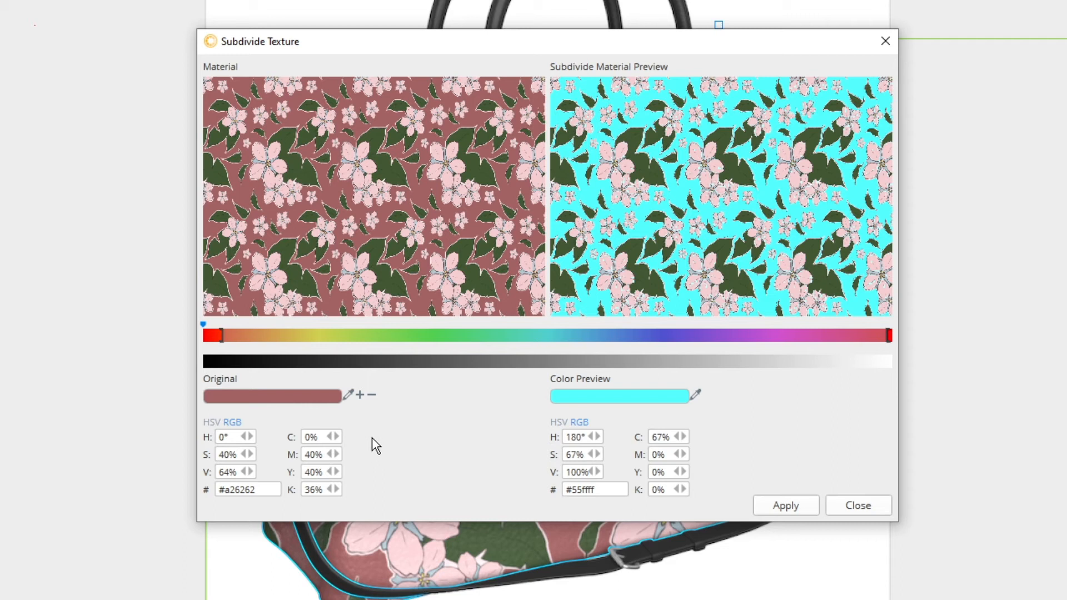
mouse_move(368, 427)
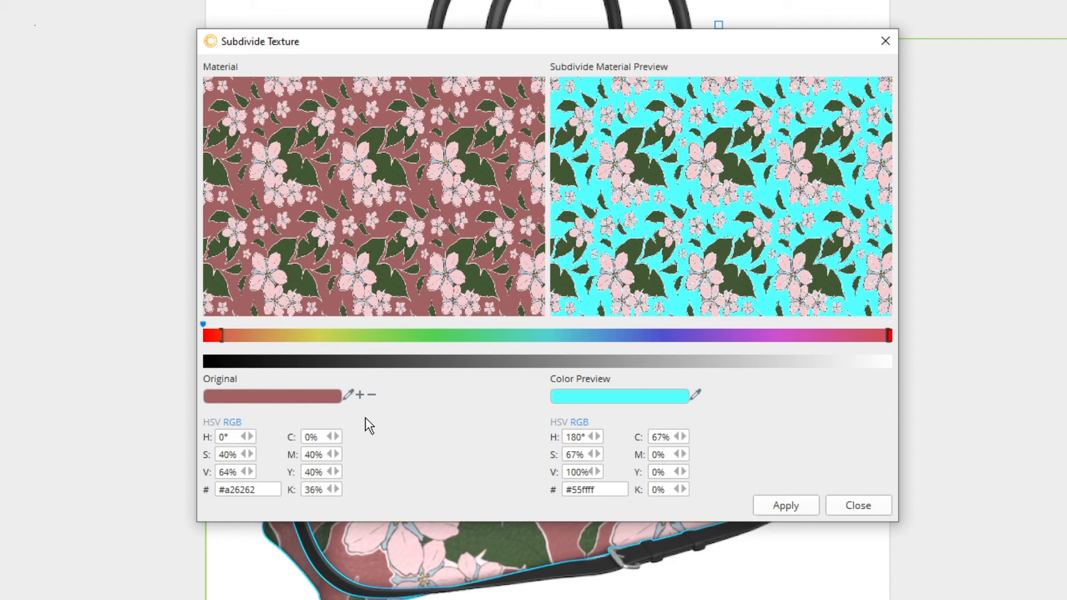
mouse_move(367, 436)
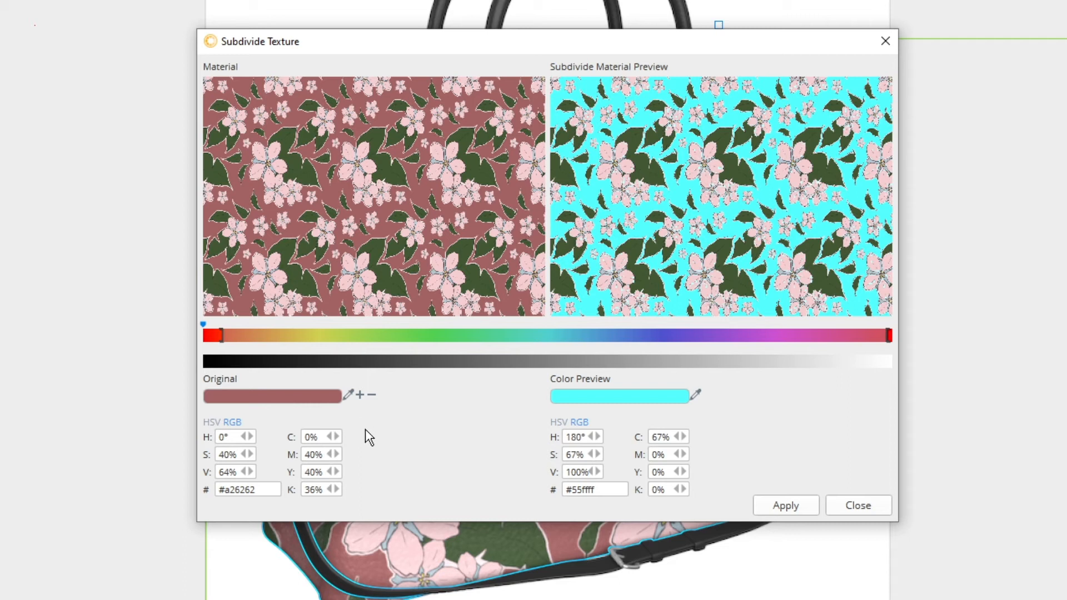
mouse_move(367, 434)
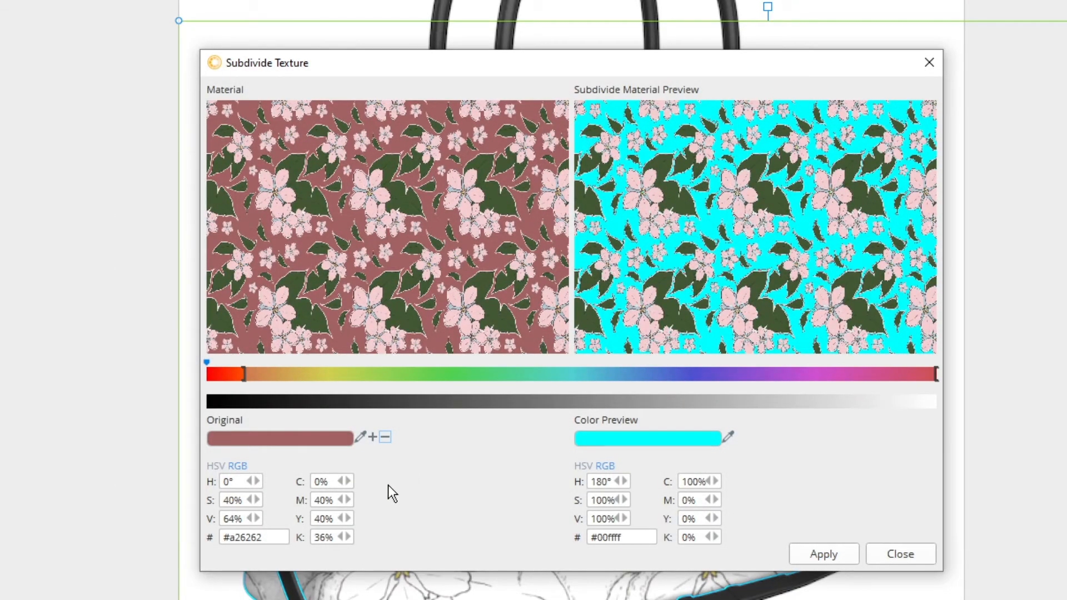
mouse_move(387, 483)
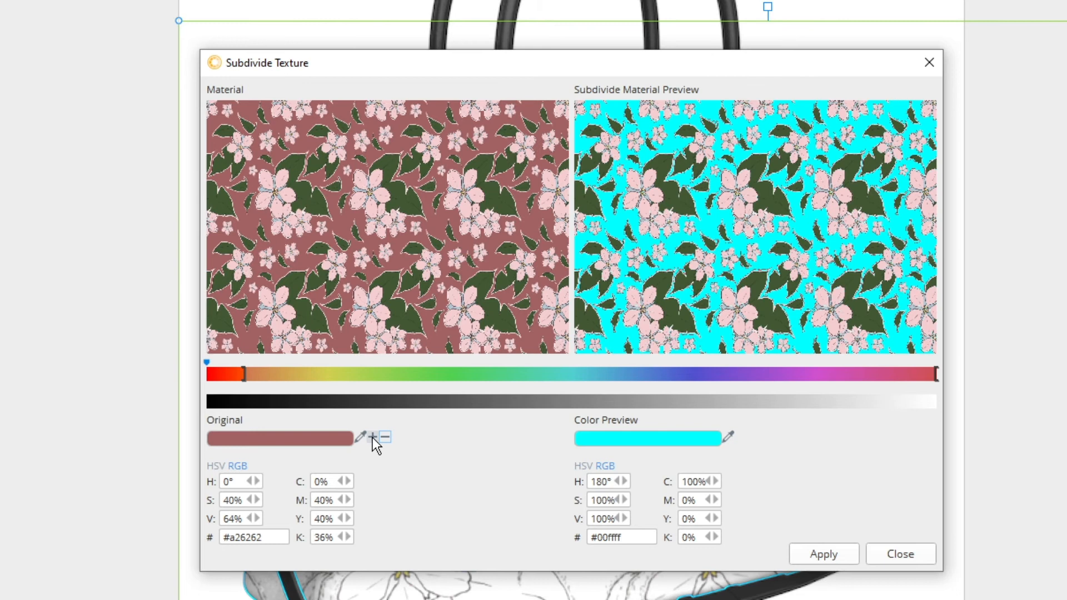
Step: Add a second original colour and split off the pink flower colour range
click(372, 436)
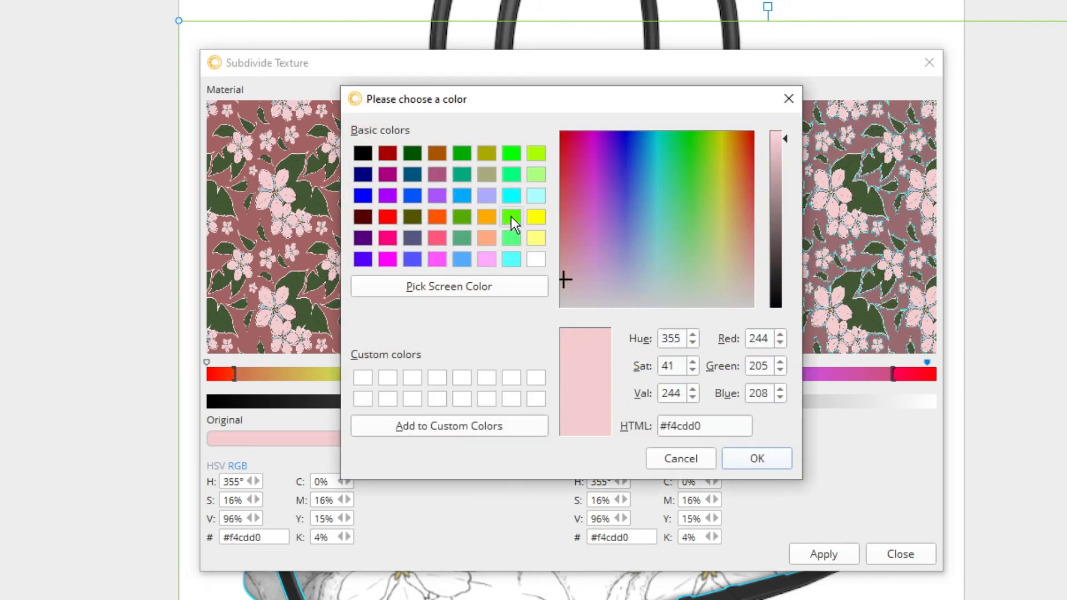
click(755, 458)
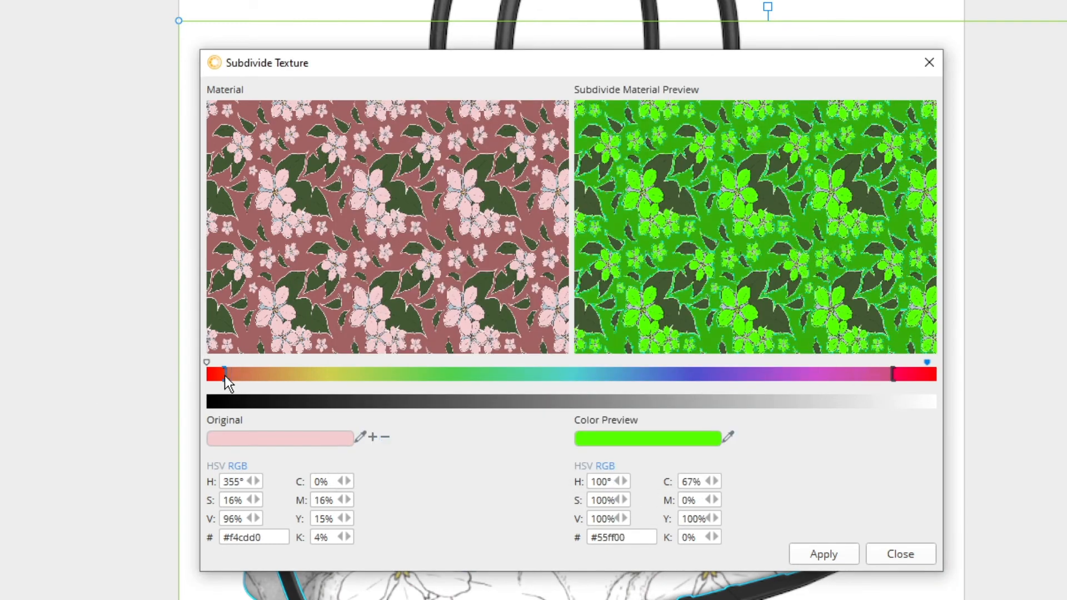
click(206, 373)
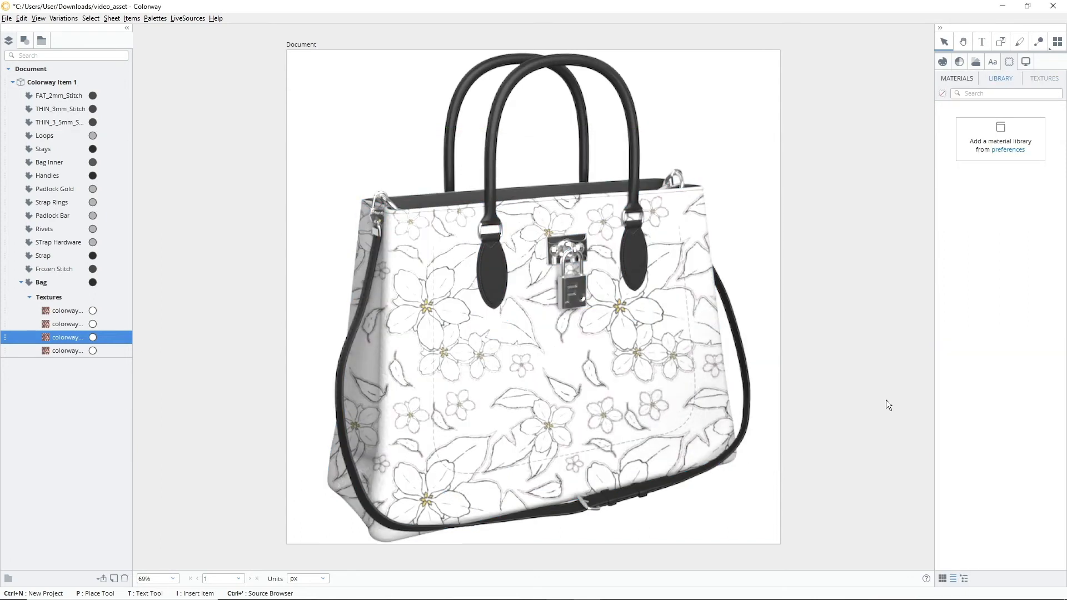
mouse_move(864, 397)
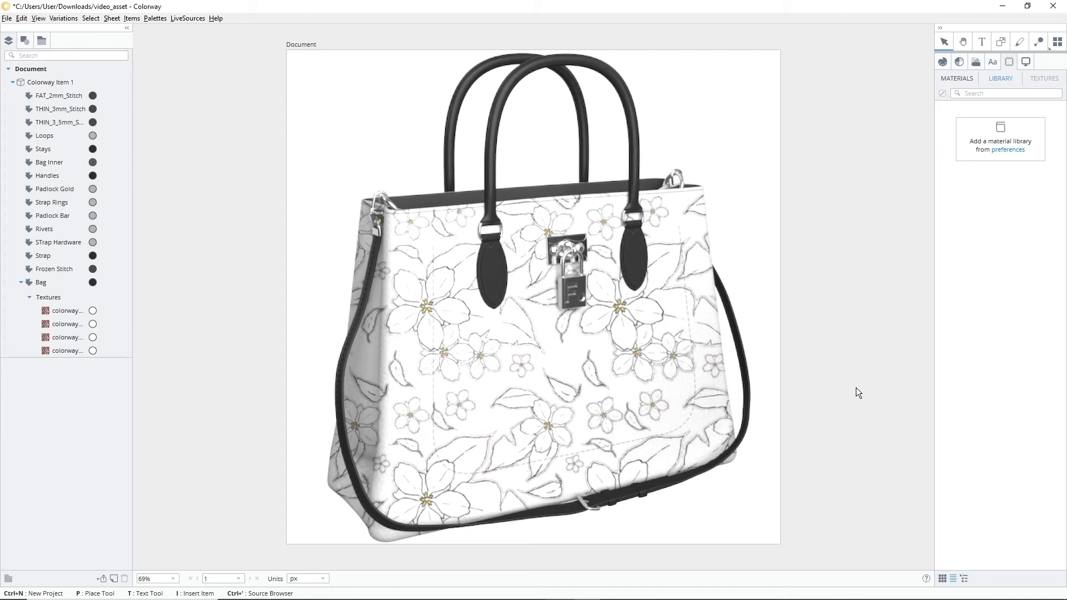
mouse_move(847, 374)
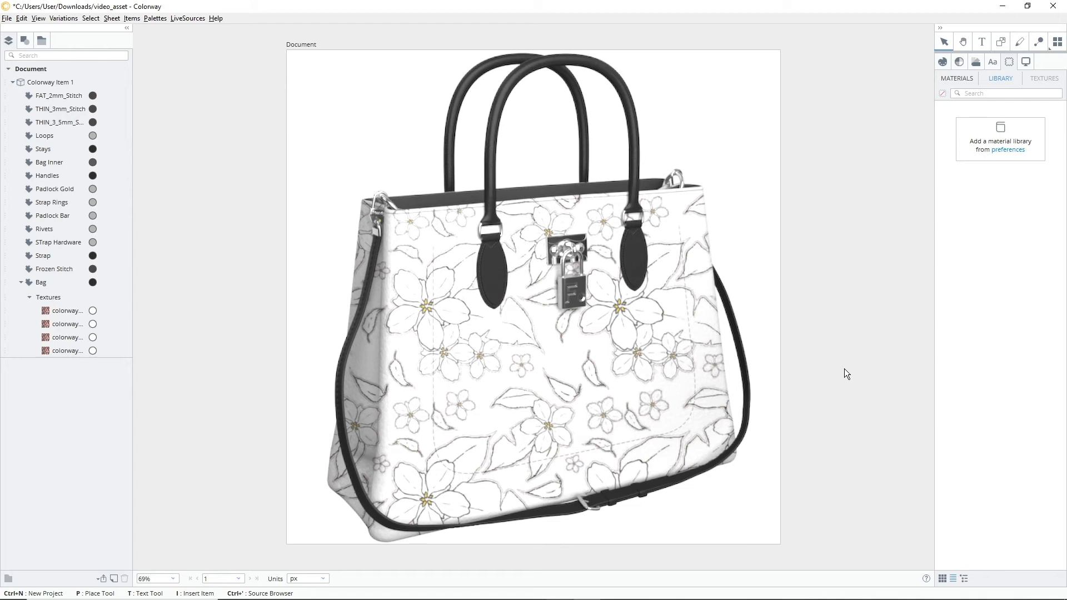
mouse_move(864, 396)
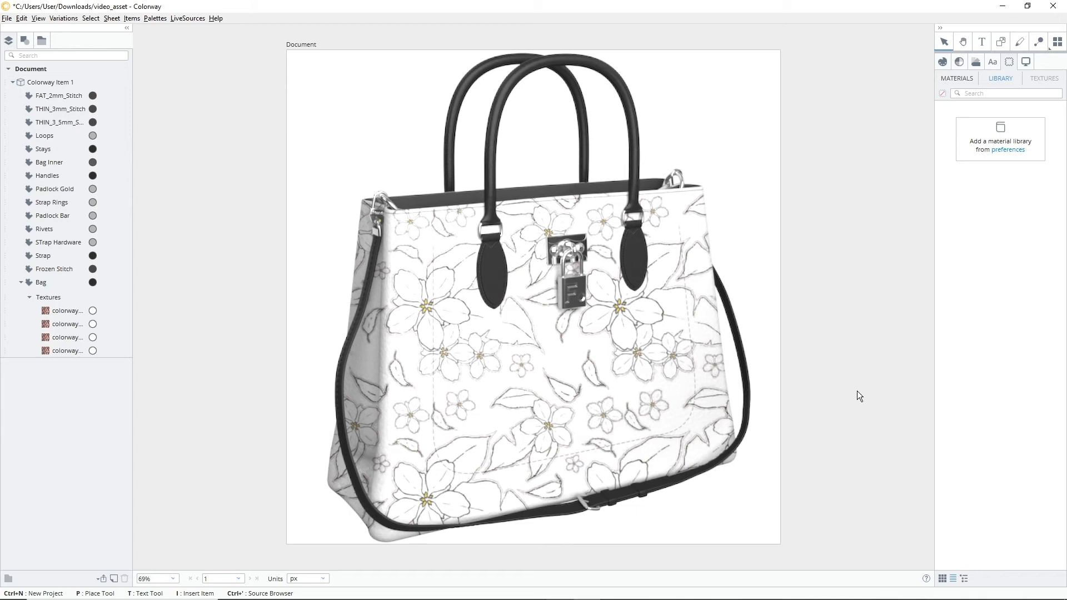
mouse_move(858, 393)
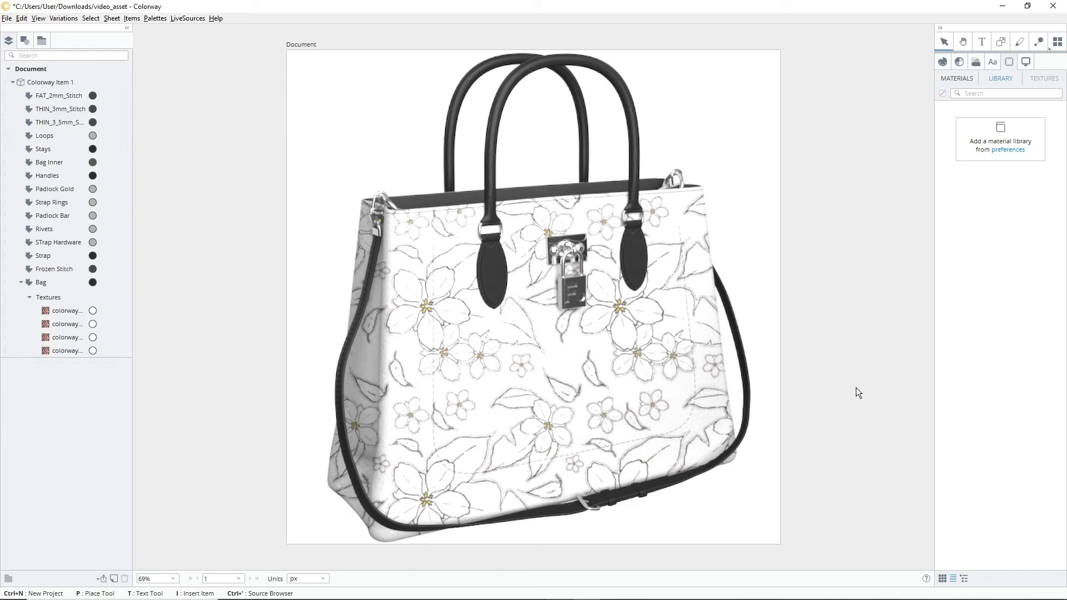
mouse_move(847, 373)
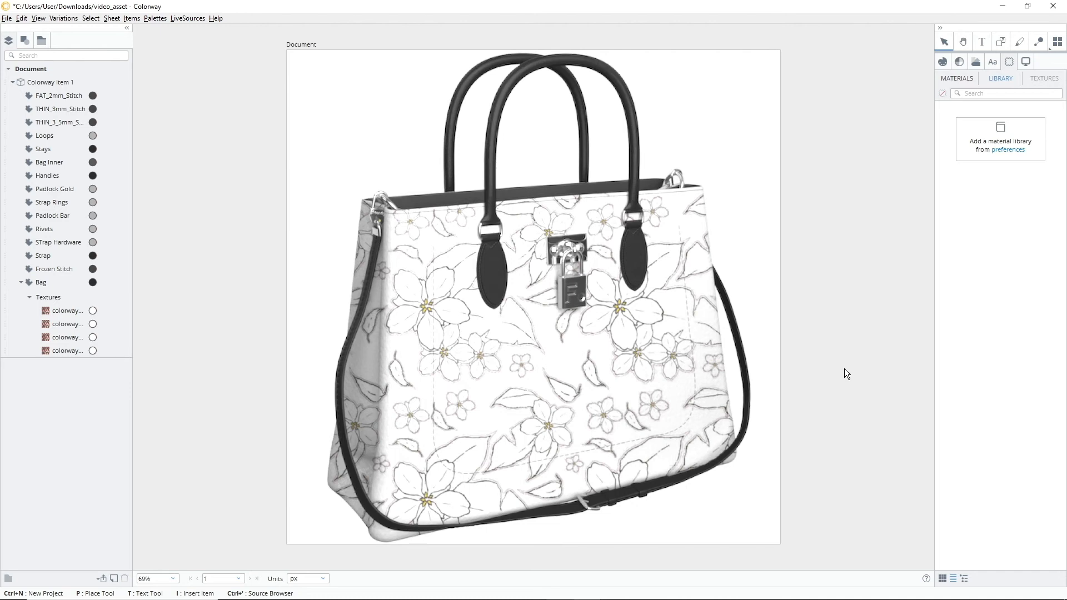
mouse_move(856, 379)
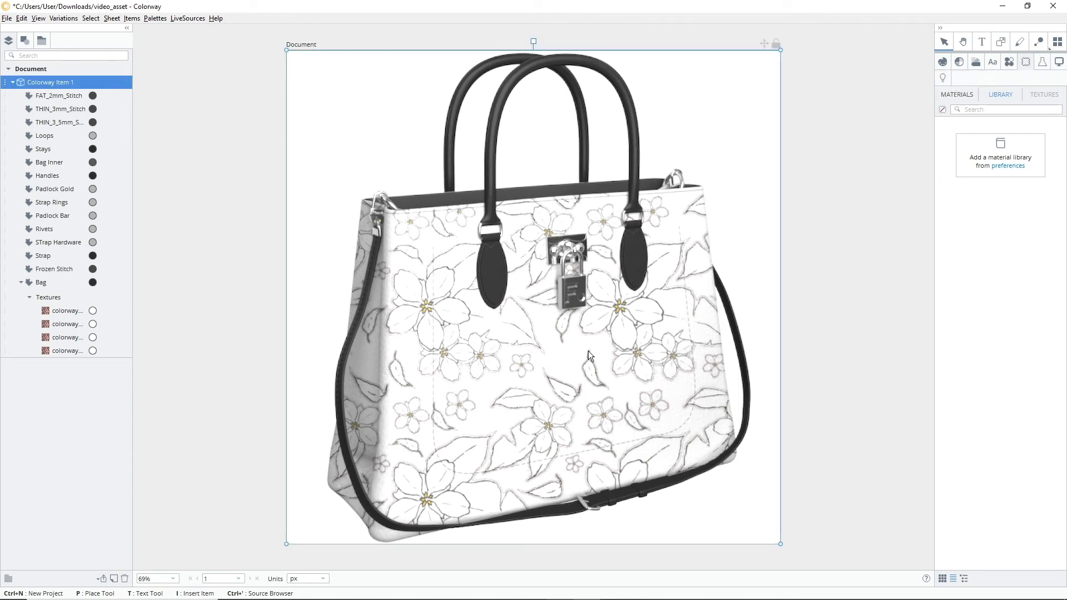
Step: Give the subdivided textures palette colours: dark green leaves, orange centres, dark red background
click(42, 281)
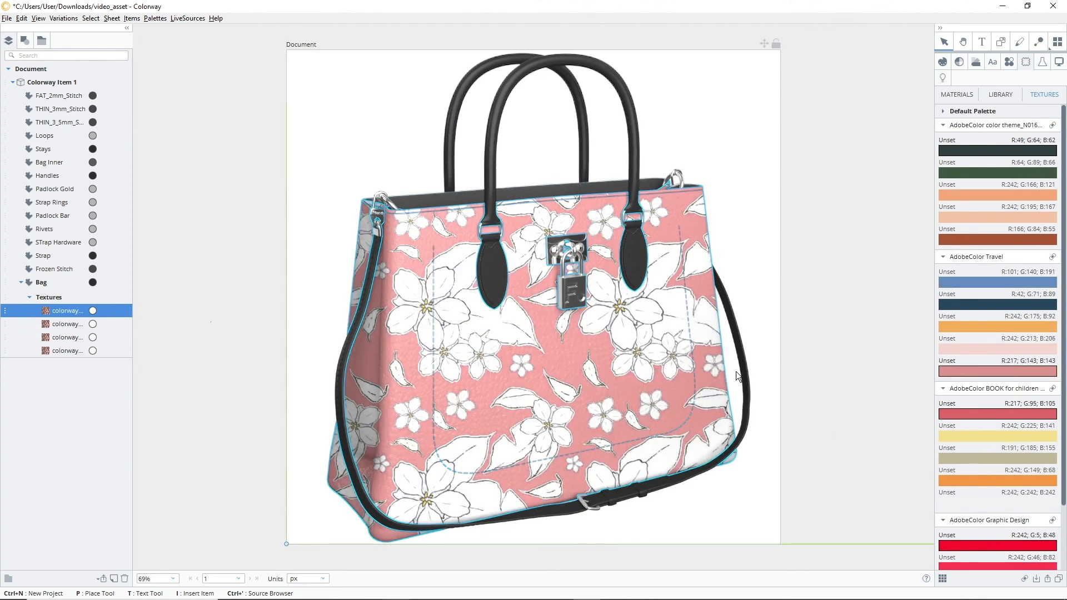
click(64, 351)
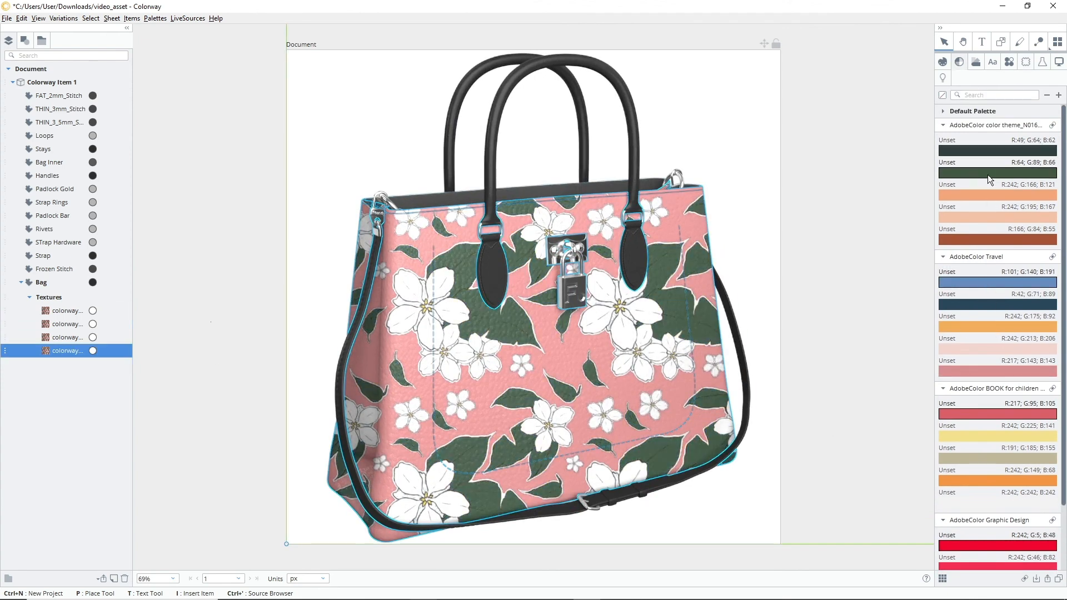
click(64, 324)
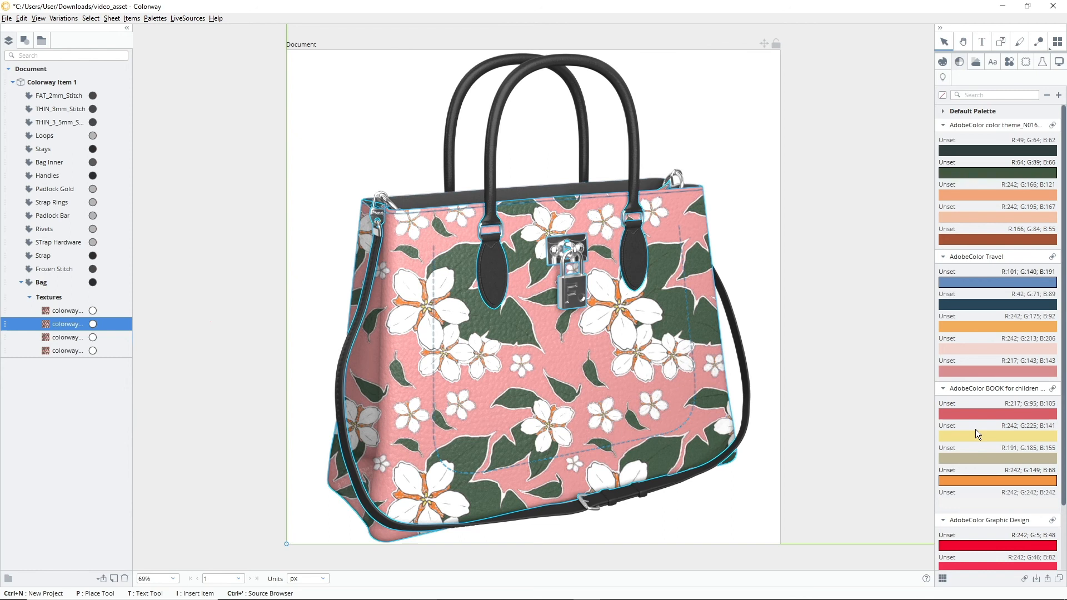
click(67, 337)
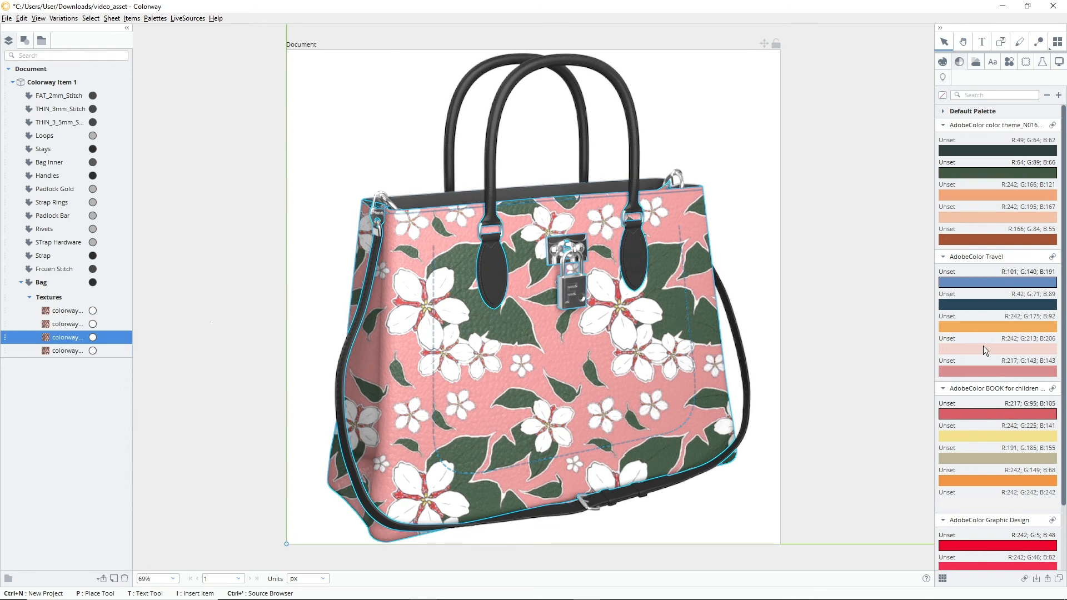
click(996, 360)
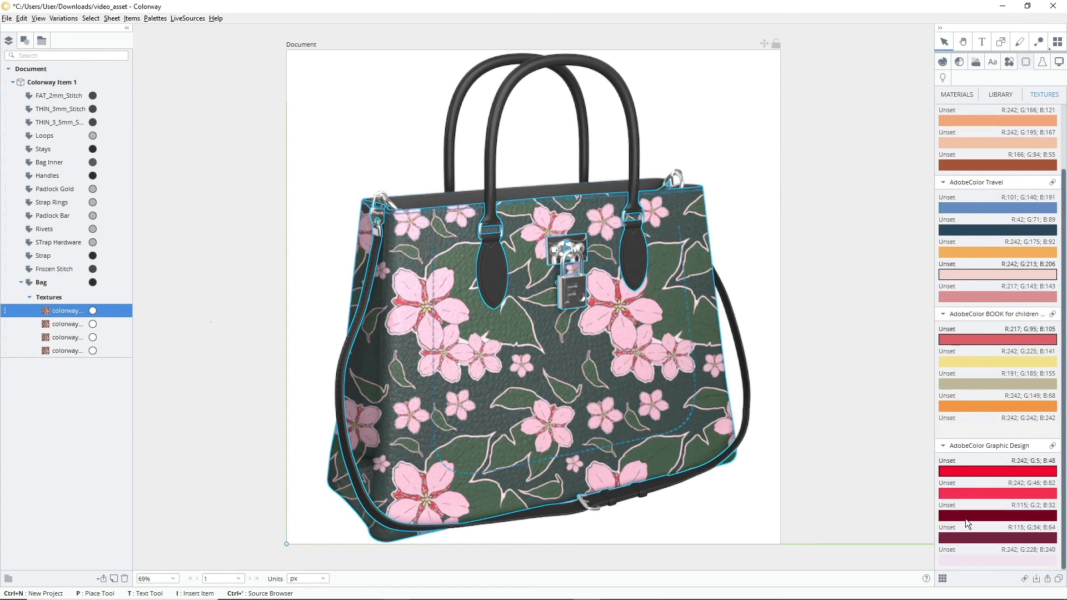
click(66, 336)
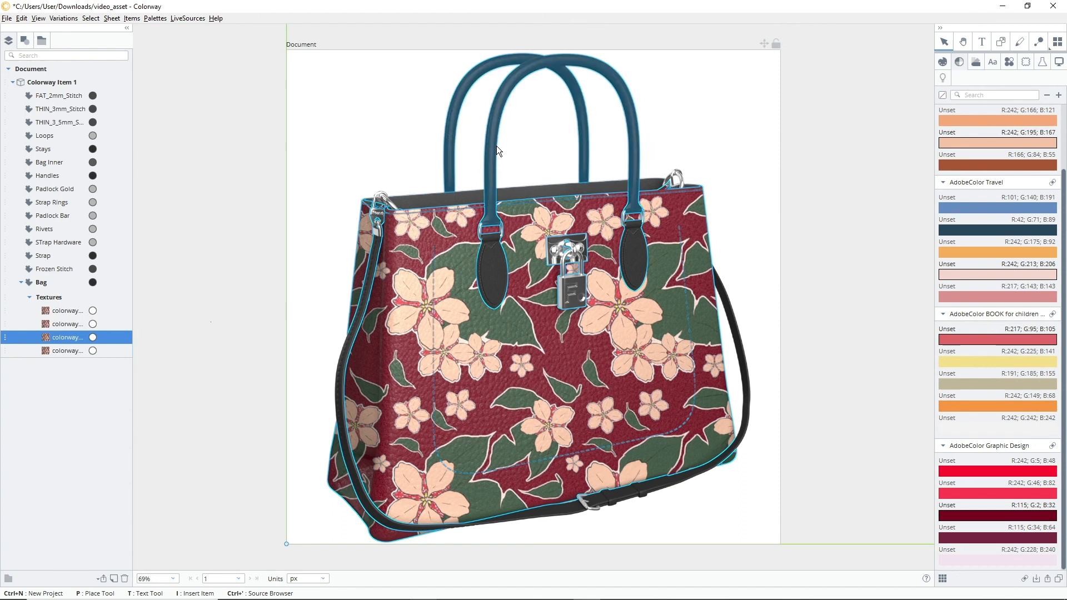
click(65, 323)
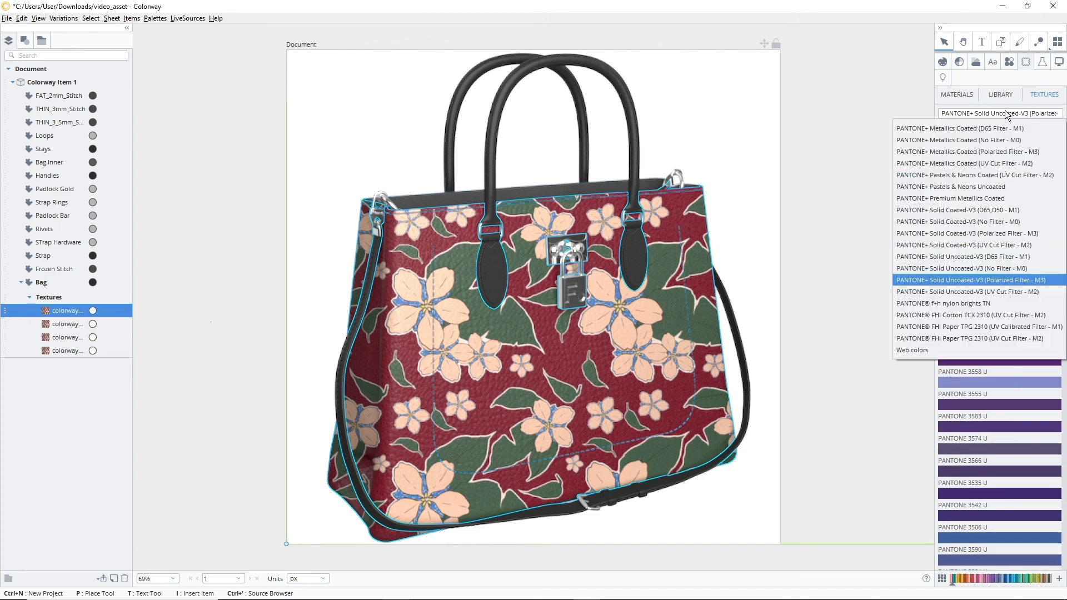
Step: Recolour the background with PANTONE 9381 U from PANTONE+ Pastels & Neons Uncoated
click(951, 187)
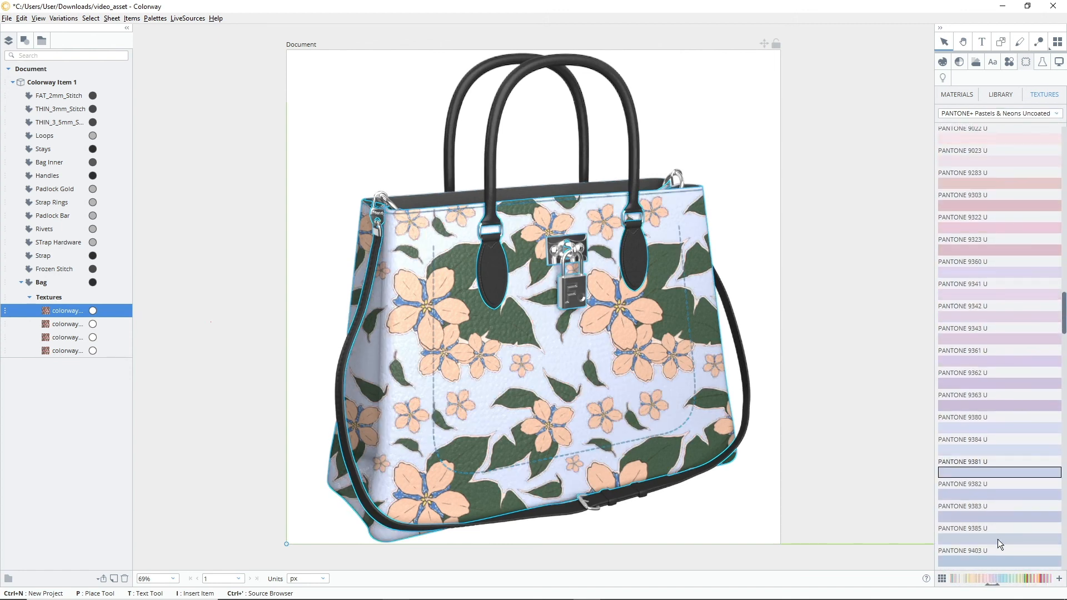
click(65, 324)
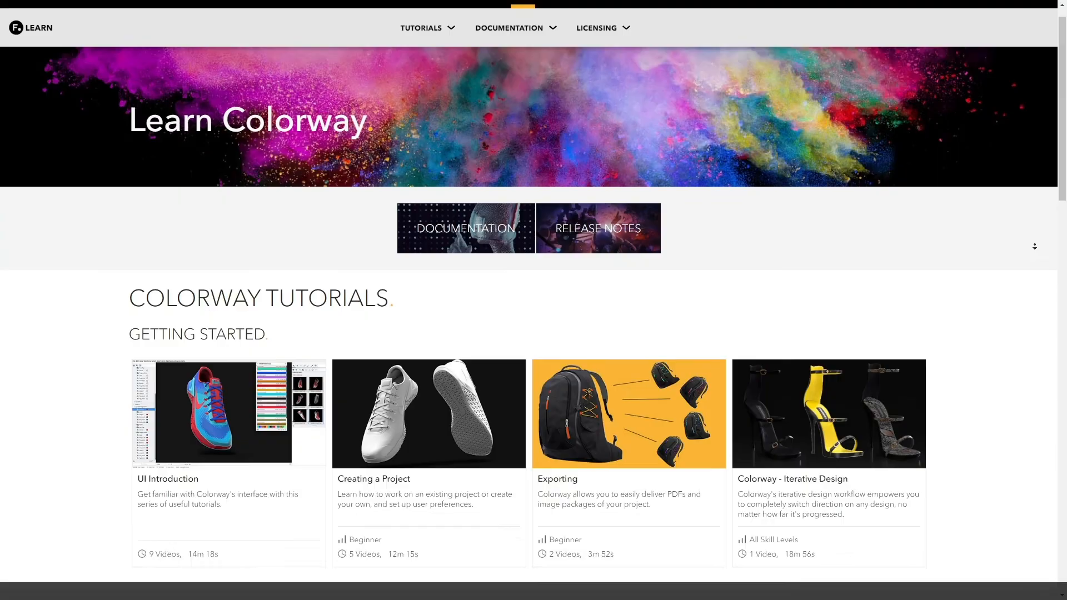
Step: Scroll the Learn Colorway page past Getting Started to the Tech Pack Creation tutorials
scroll(down, 3)
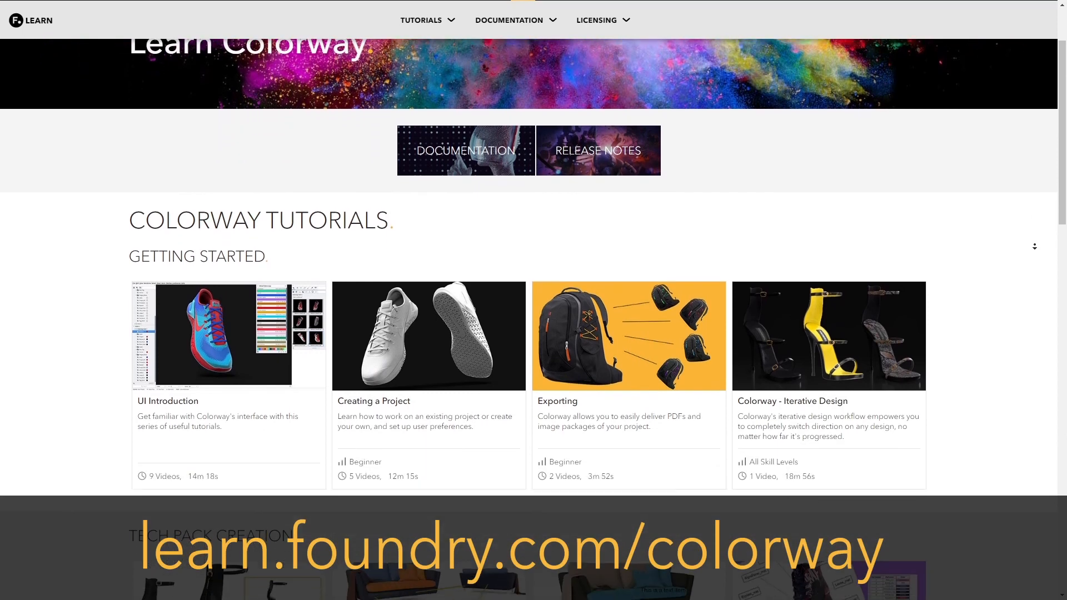
scroll(down, 3)
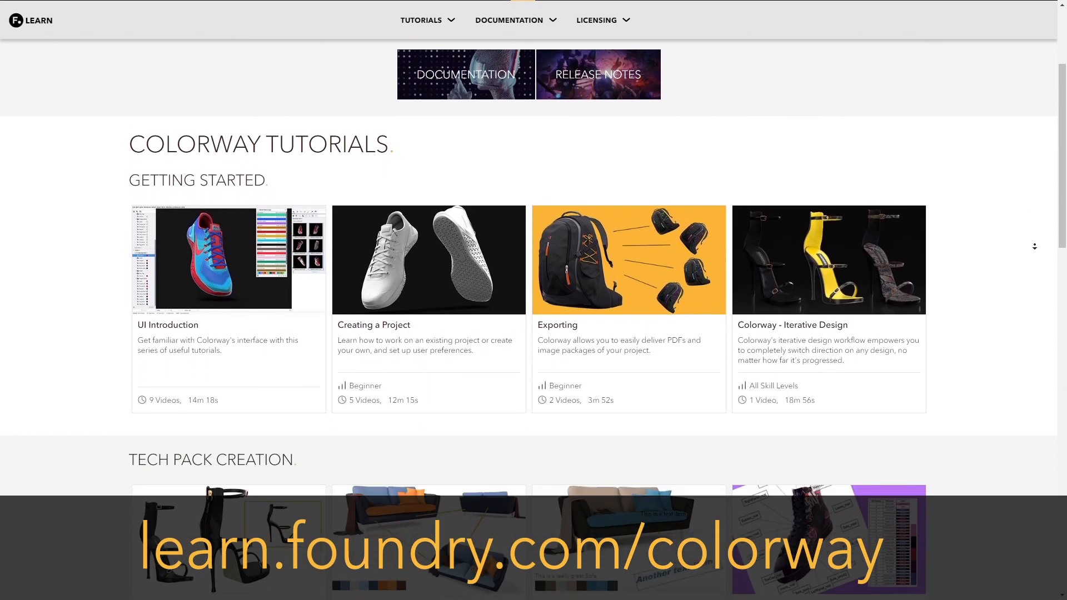
scroll(down, 3)
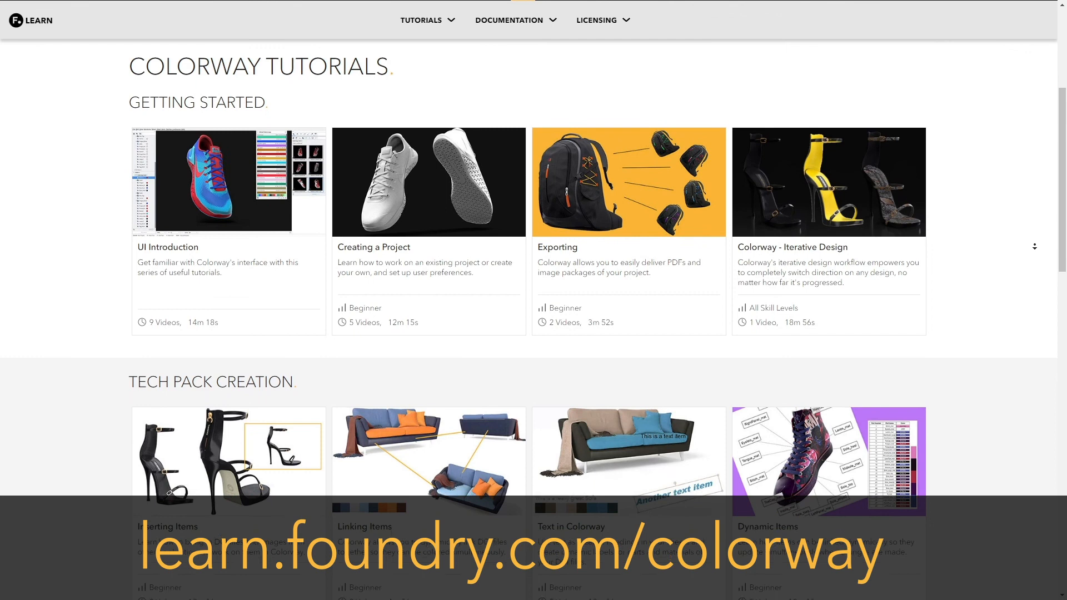
scroll(down, 3)
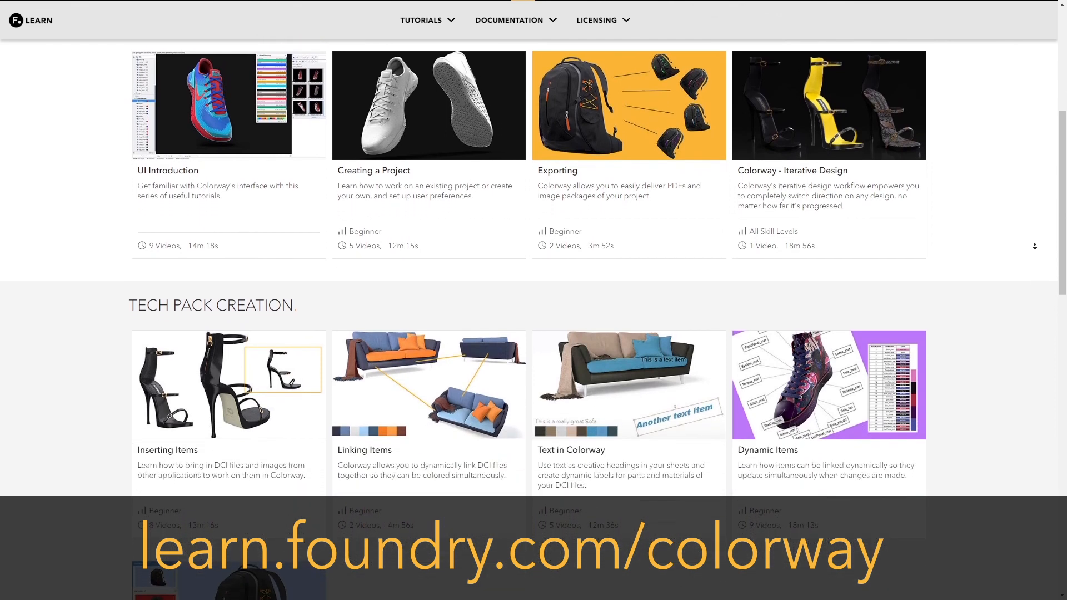